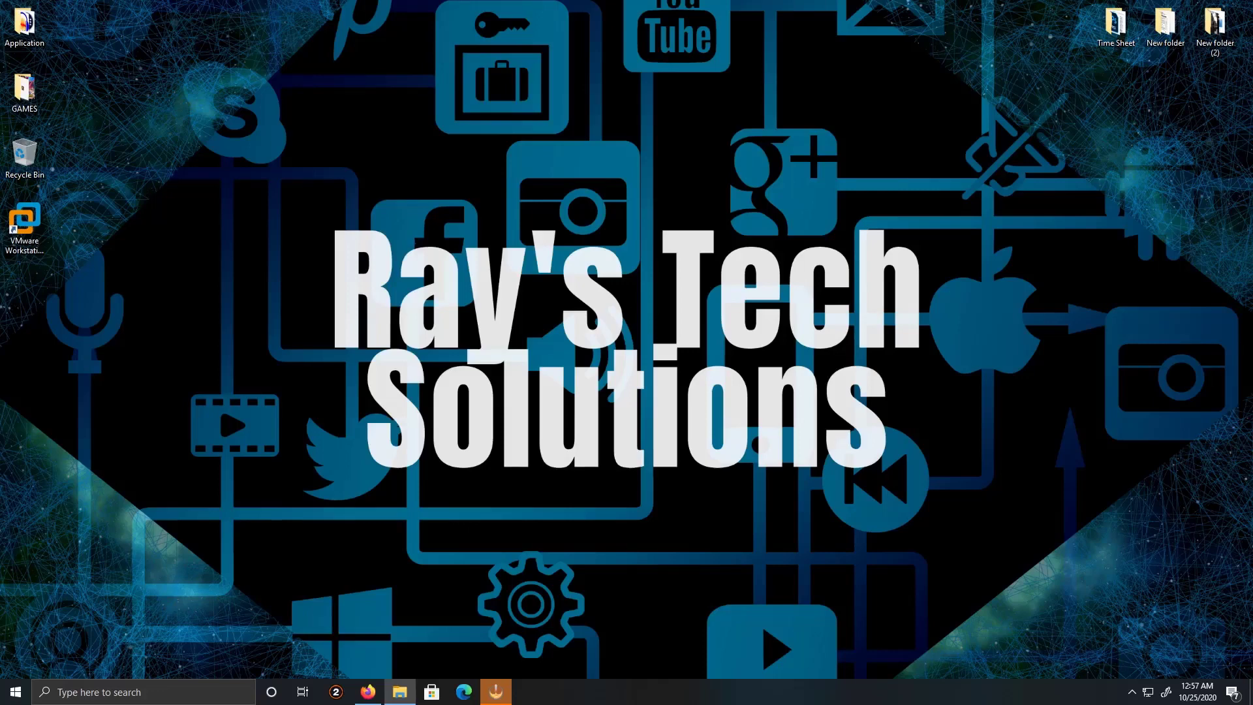
Launch VMware Workstation from the desktop shortcut to reach its home screen
double_click(23, 224)
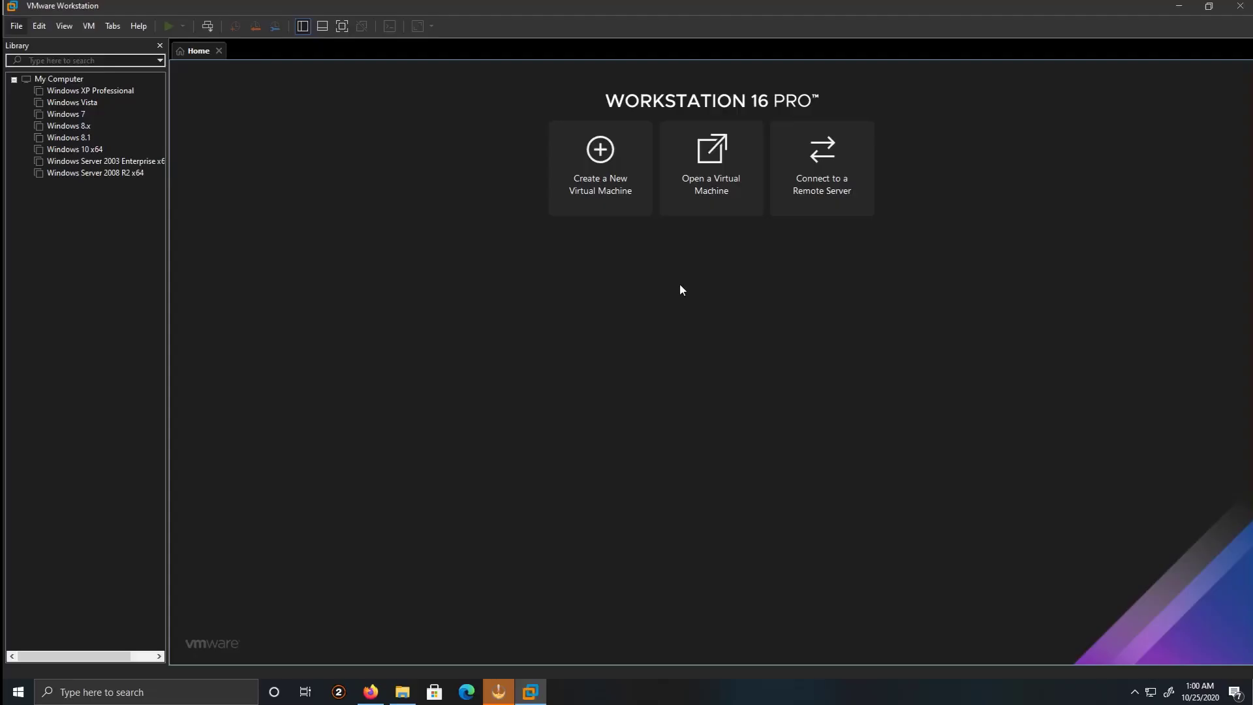
mouse_move(203, 276)
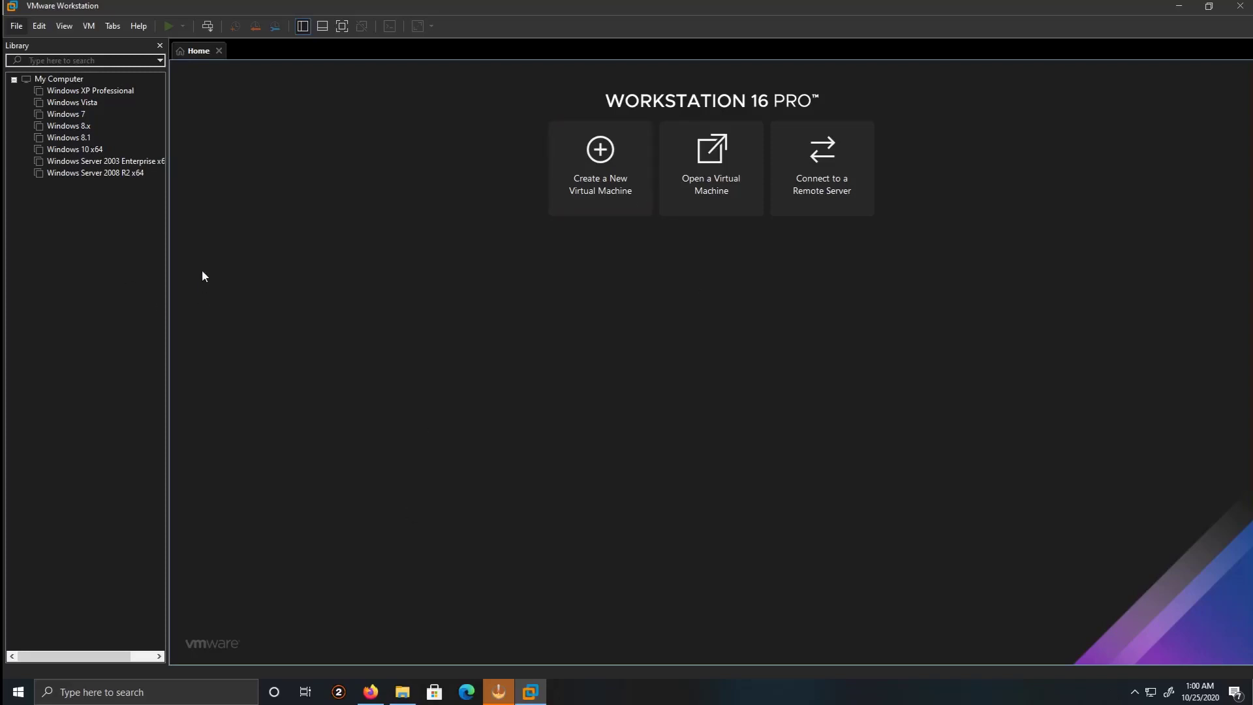
mouse_move(42, 60)
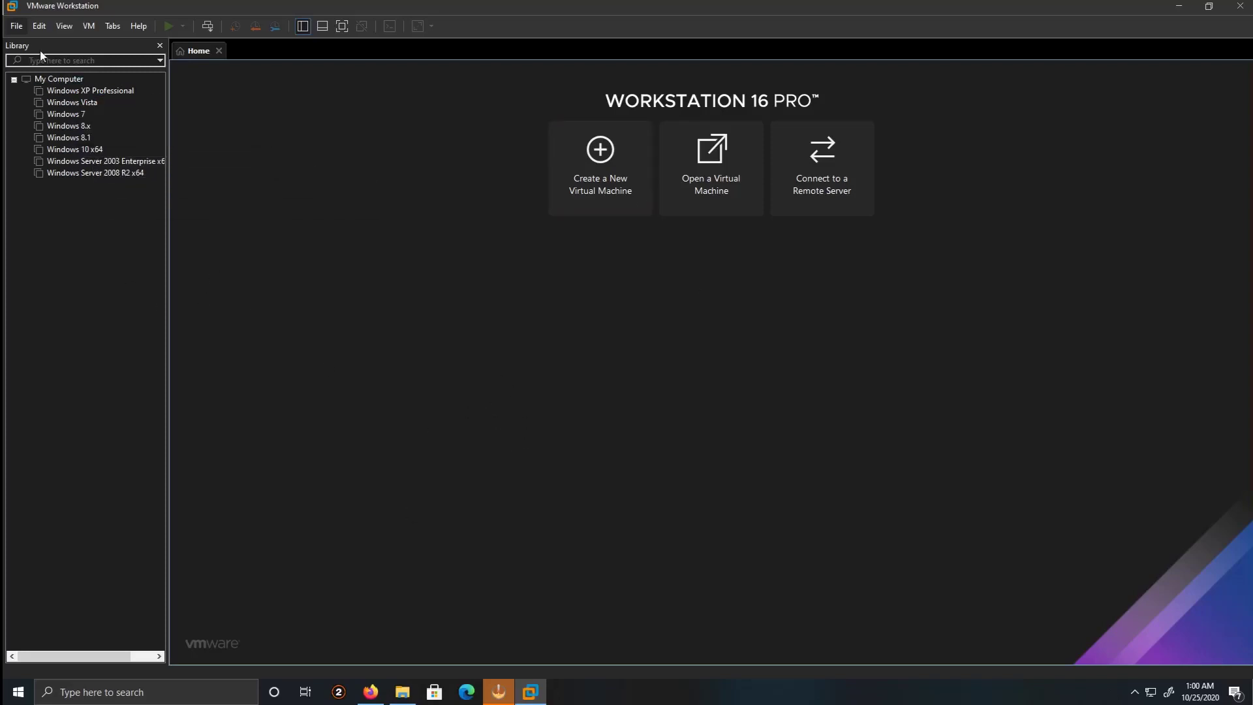
Begin a New Virtual Machine with the Typical (recommended) configuration
left_click(14, 25)
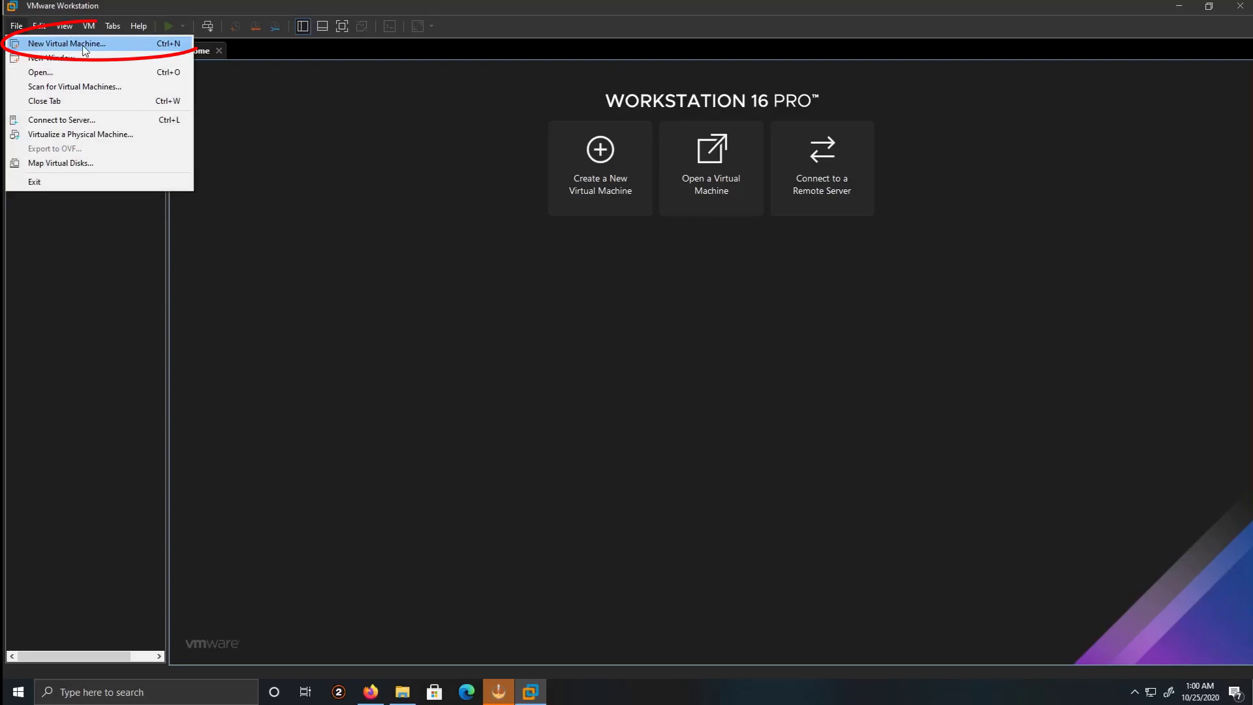
left_click(68, 44)
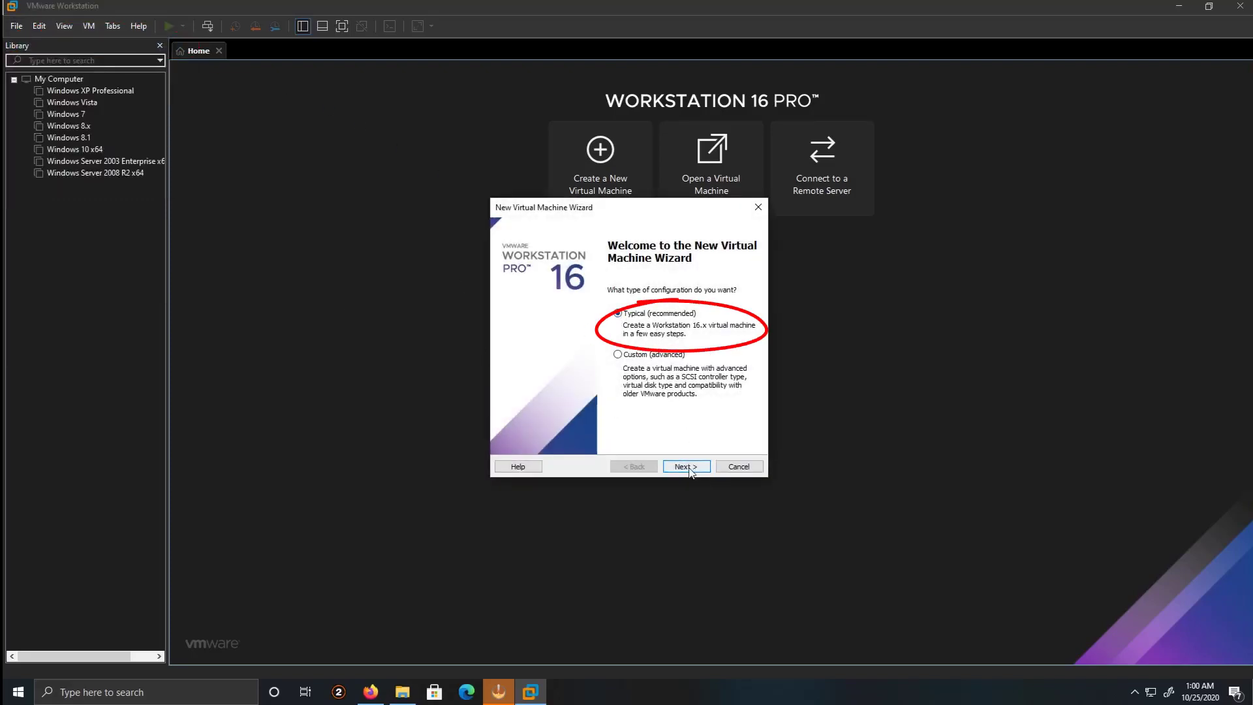
left_click(685, 466)
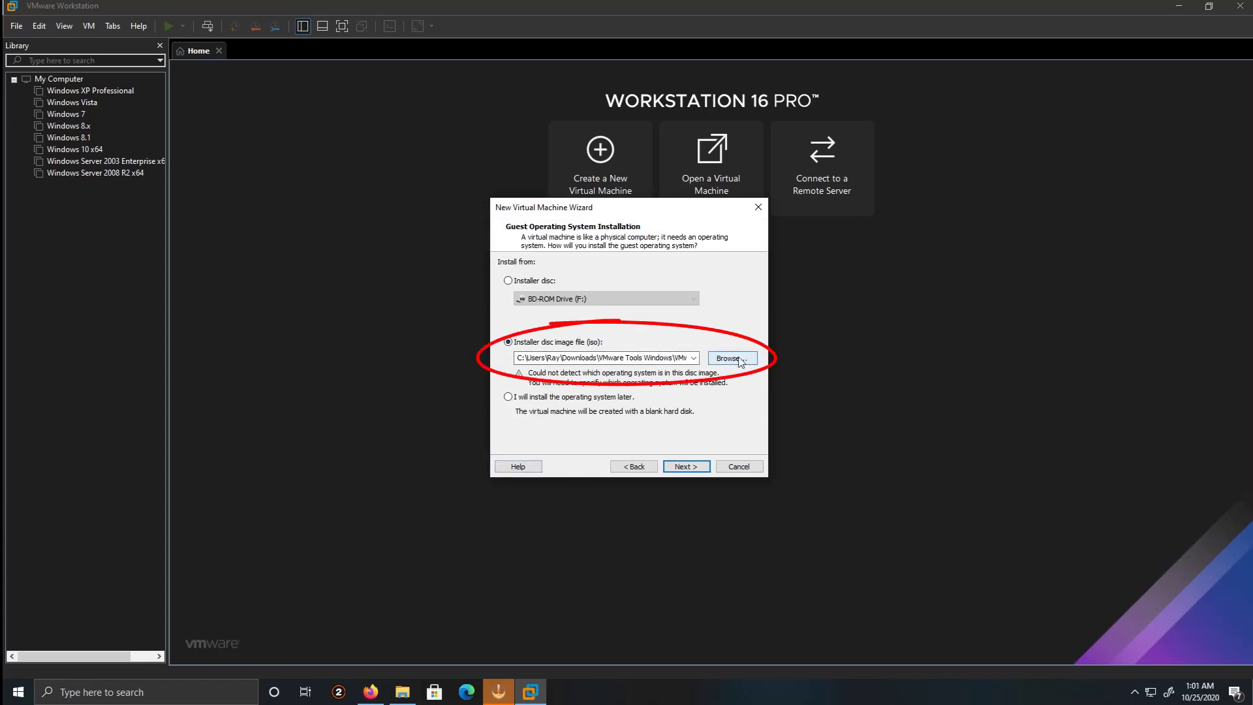
Choose the en_windows_server_2012_r2 ISO from D:\ISO\Server as the installer disc image
left_click(728, 357)
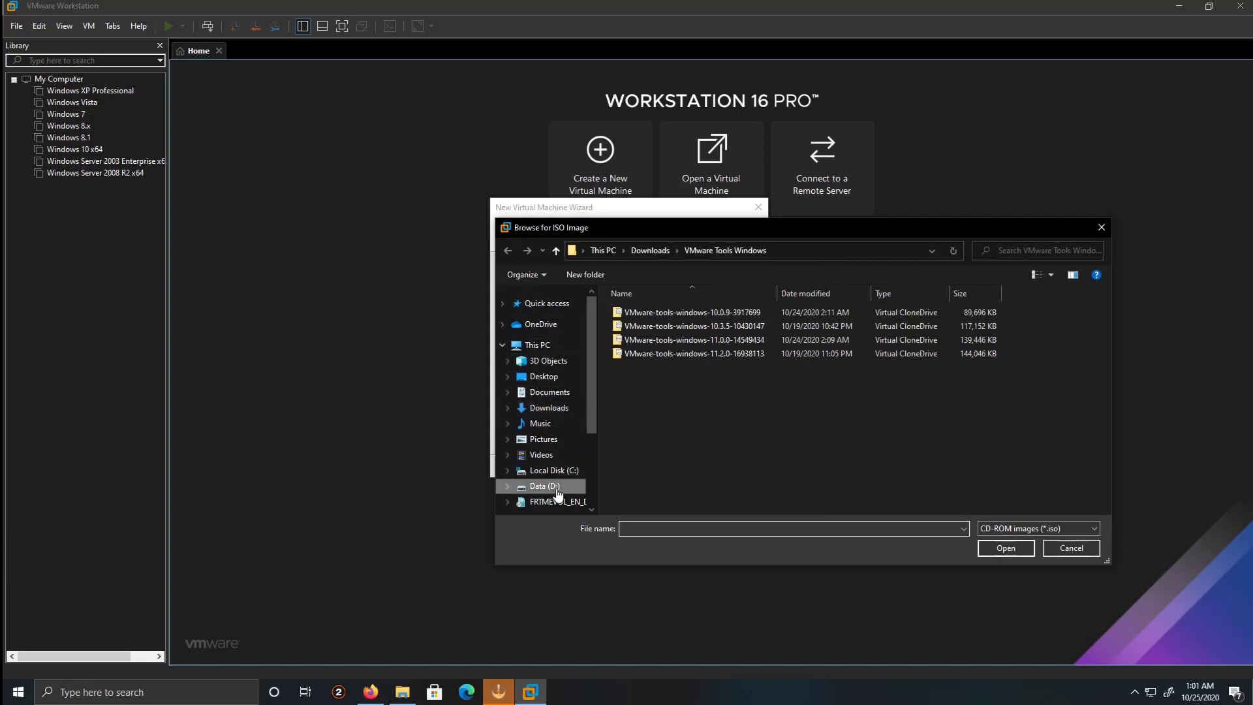
double_click(544, 486)
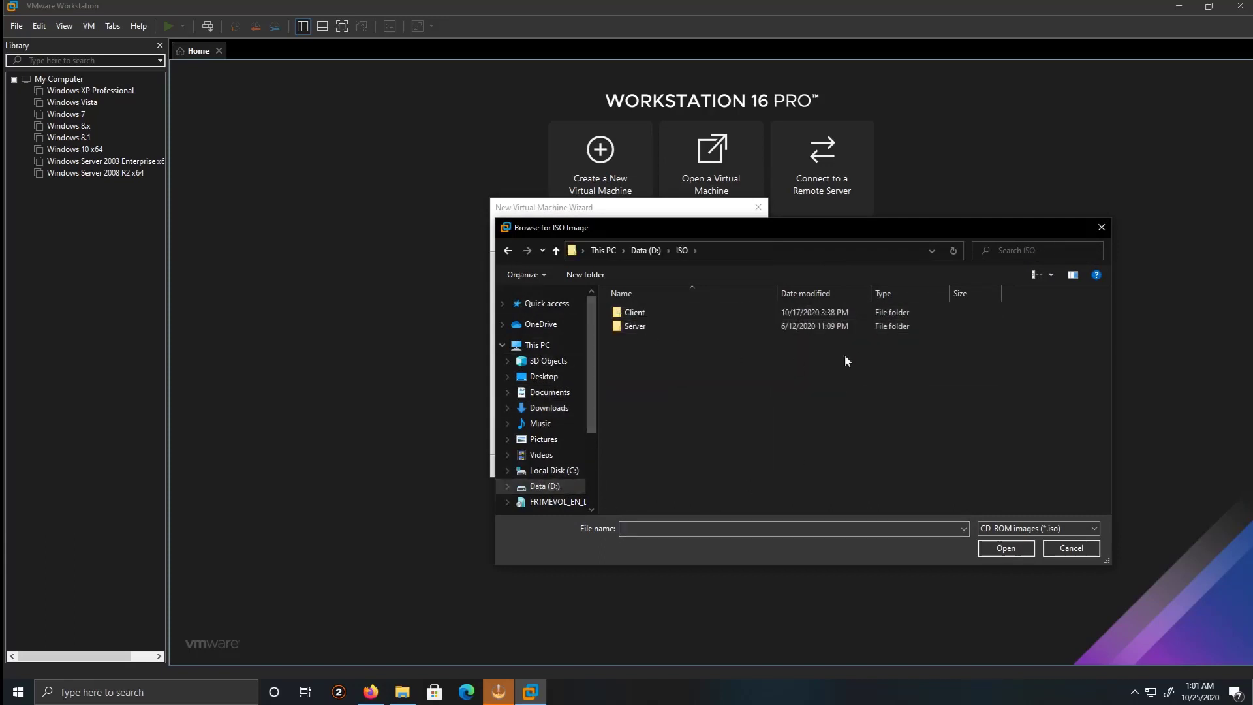
double_click(635, 325)
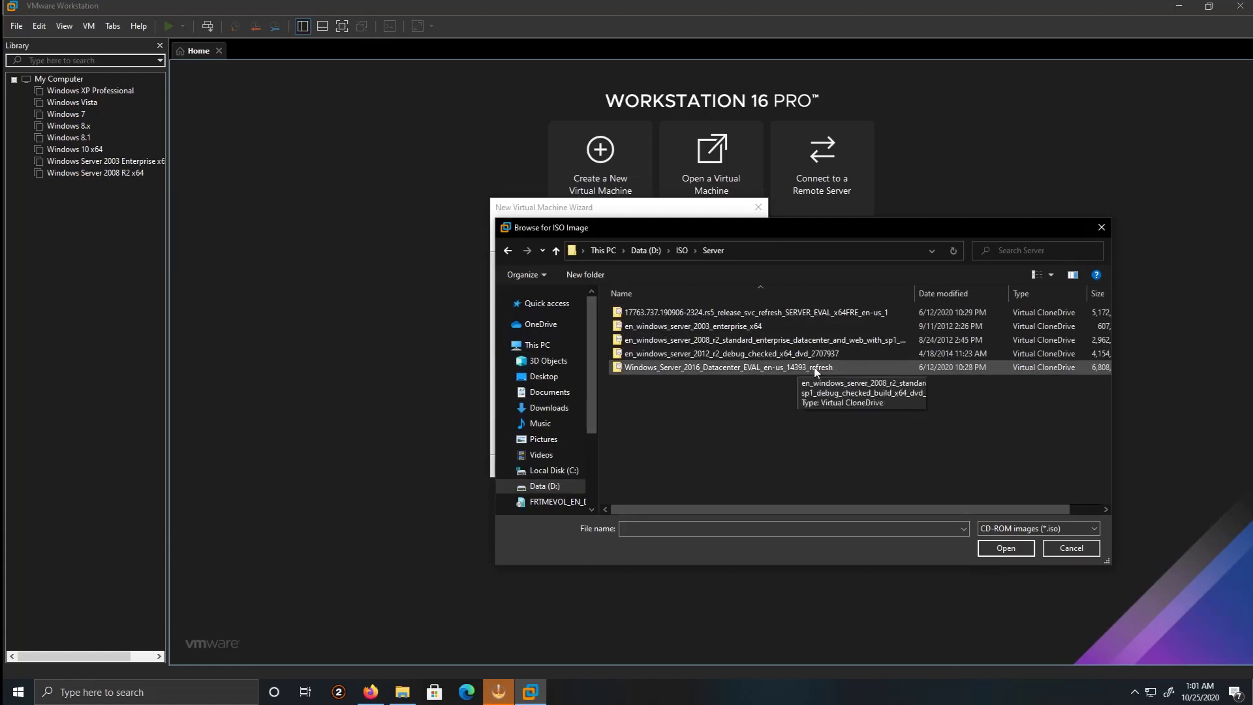
mouse_move(681, 366)
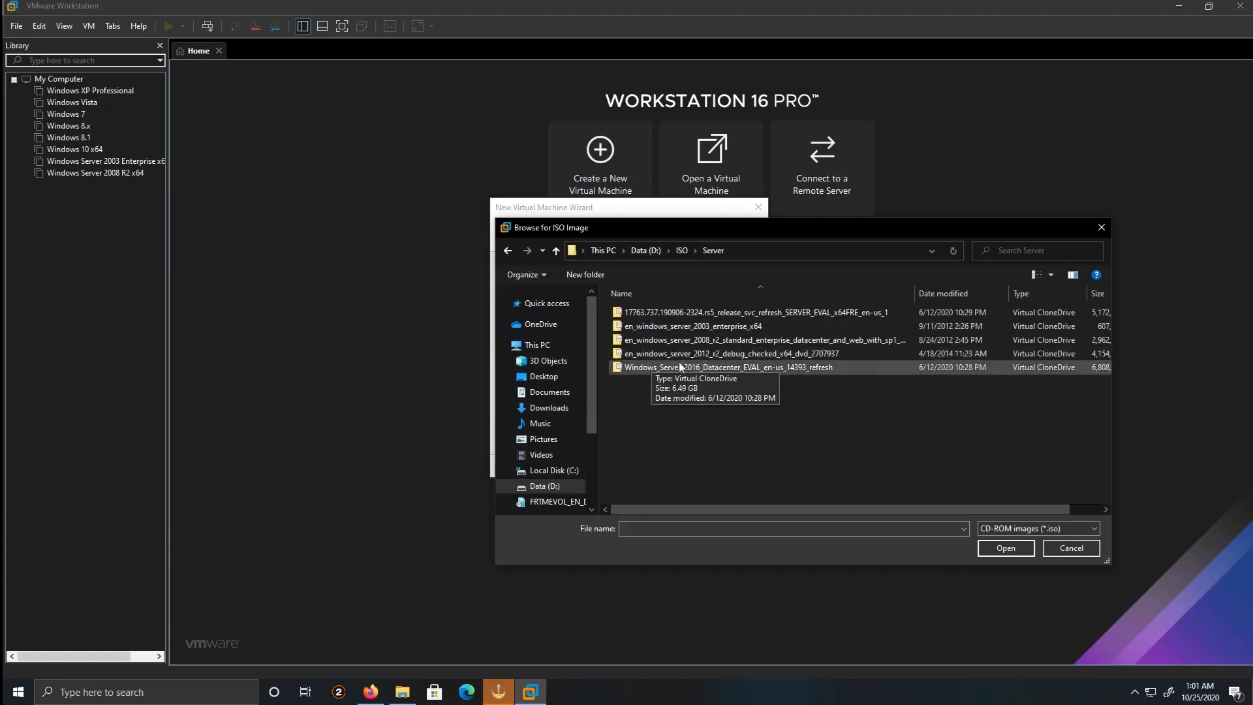
mouse_move(719, 353)
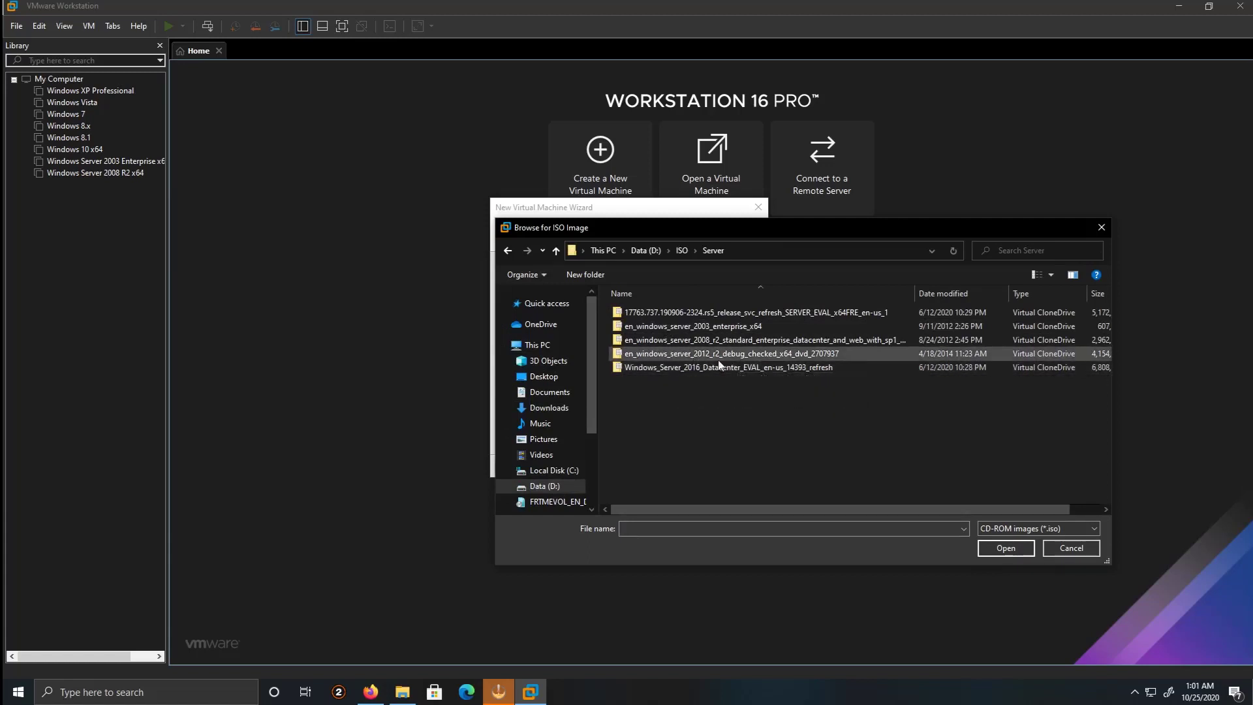
left_click(719, 353)
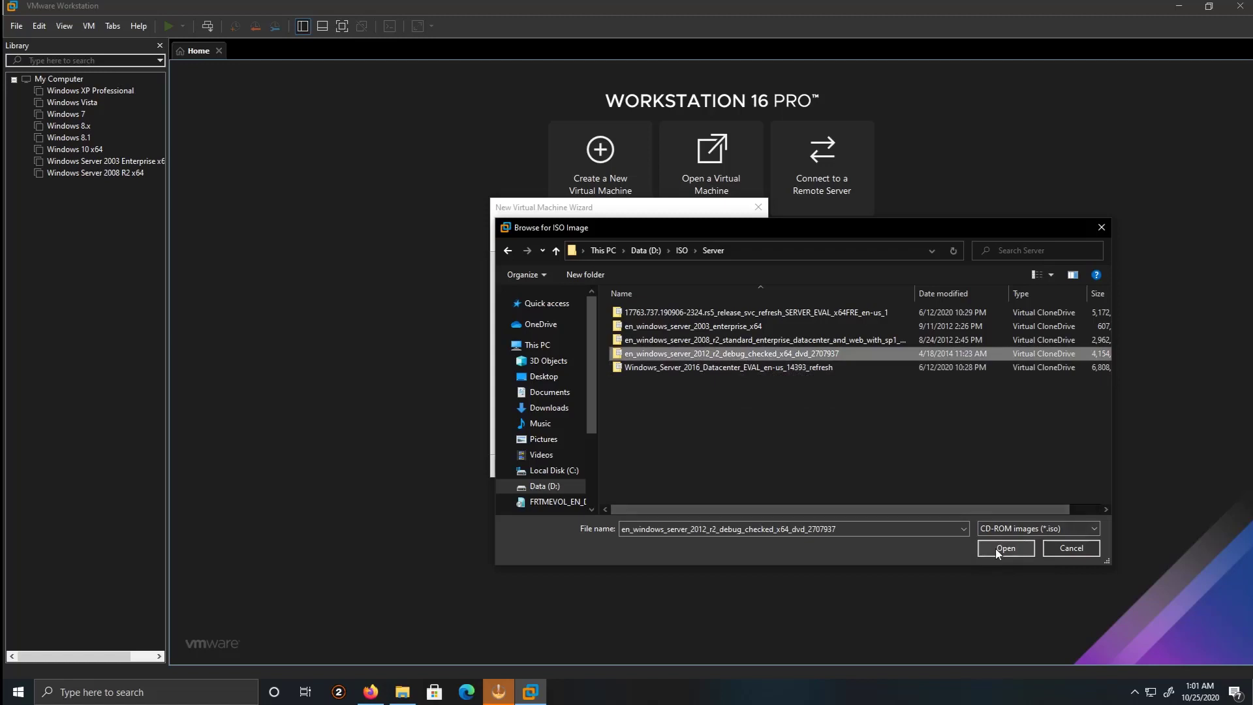
left_click(1005, 548)
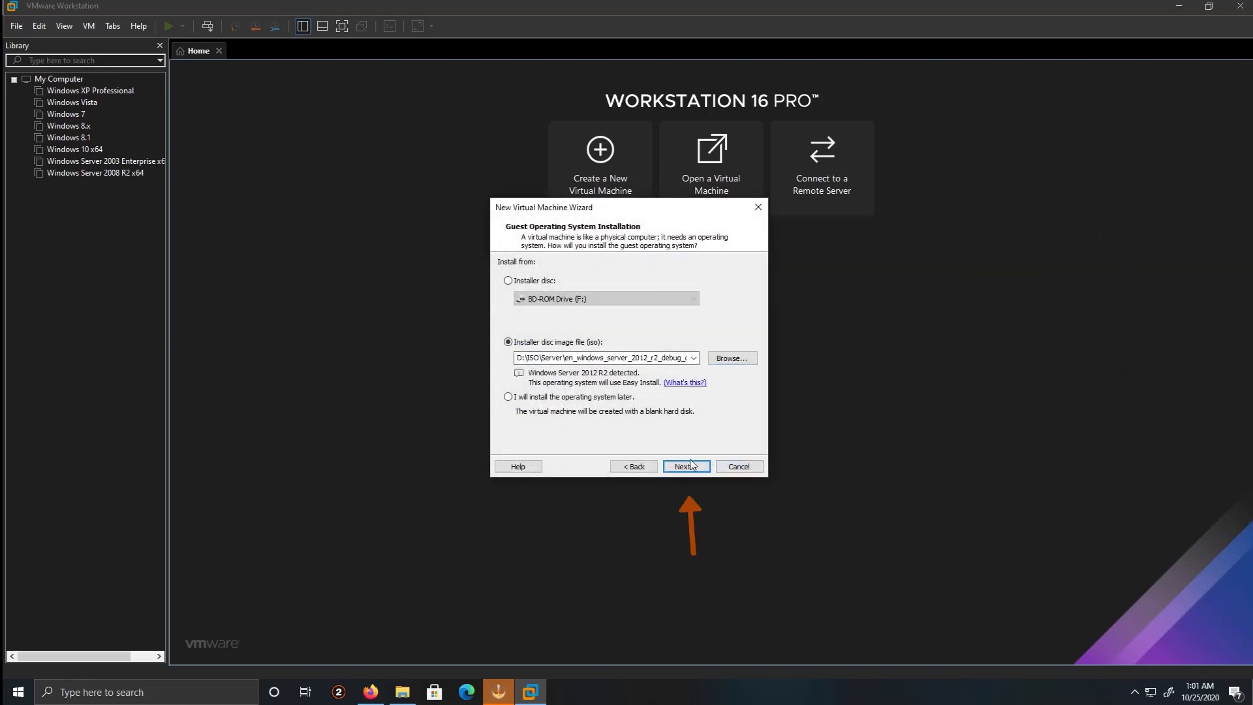
Enter and confirm Ray's Easy Install password, continuing without a product key
left_click(685, 466)
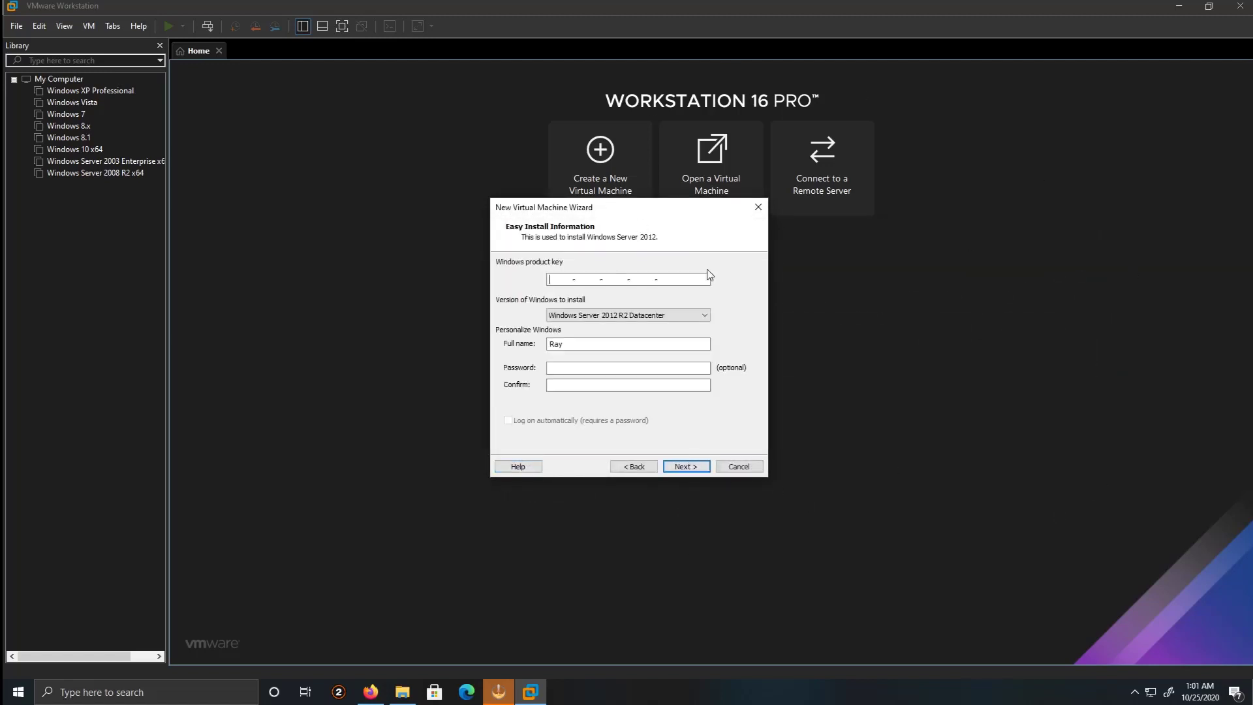
mouse_move(683, 290)
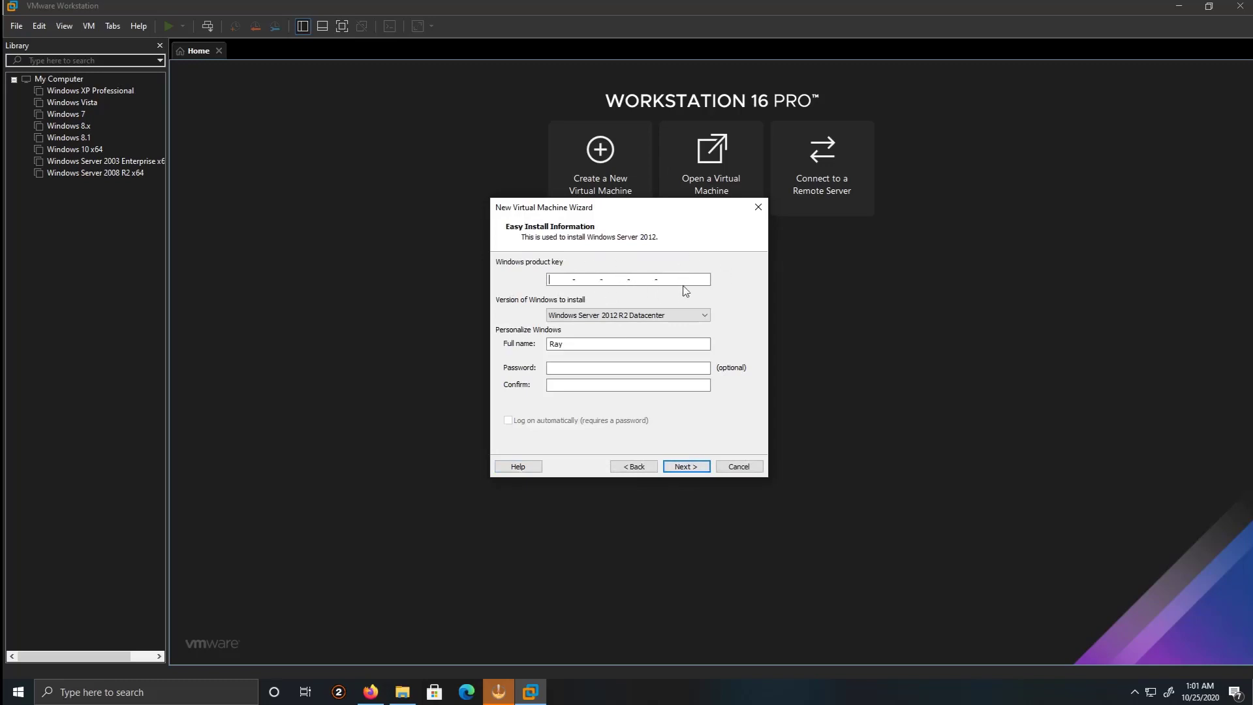
left_click(627, 367)
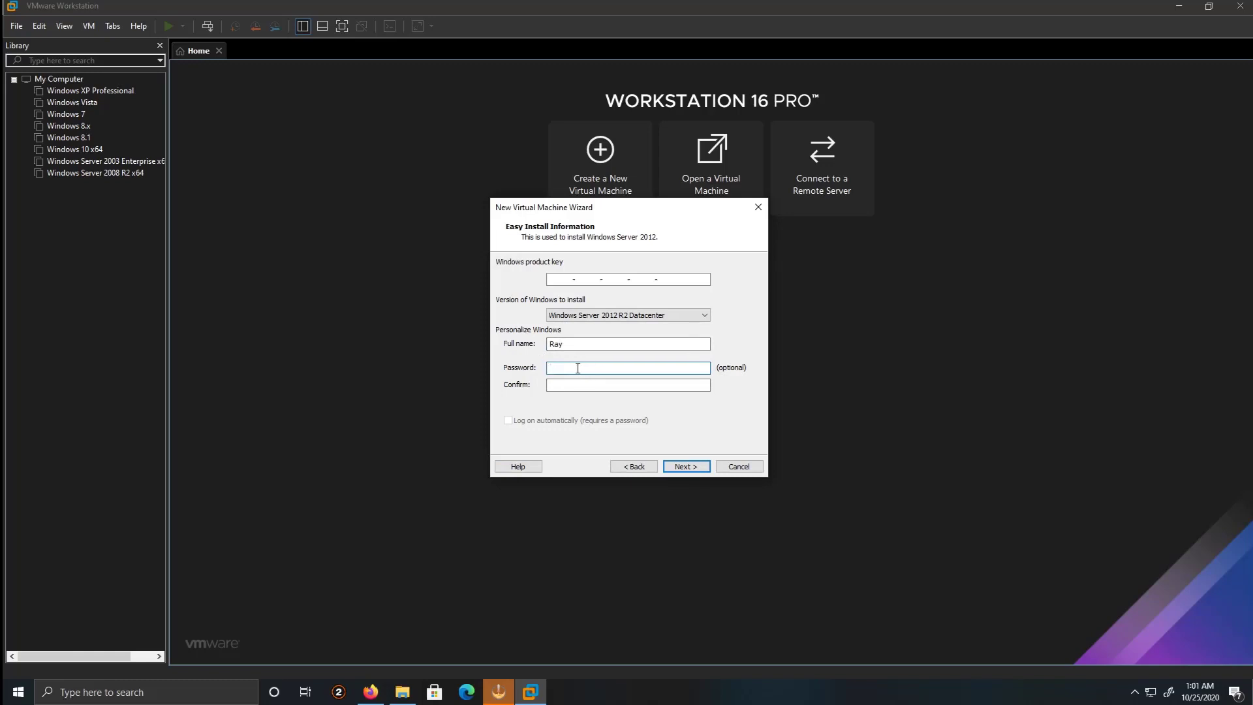
type("123")
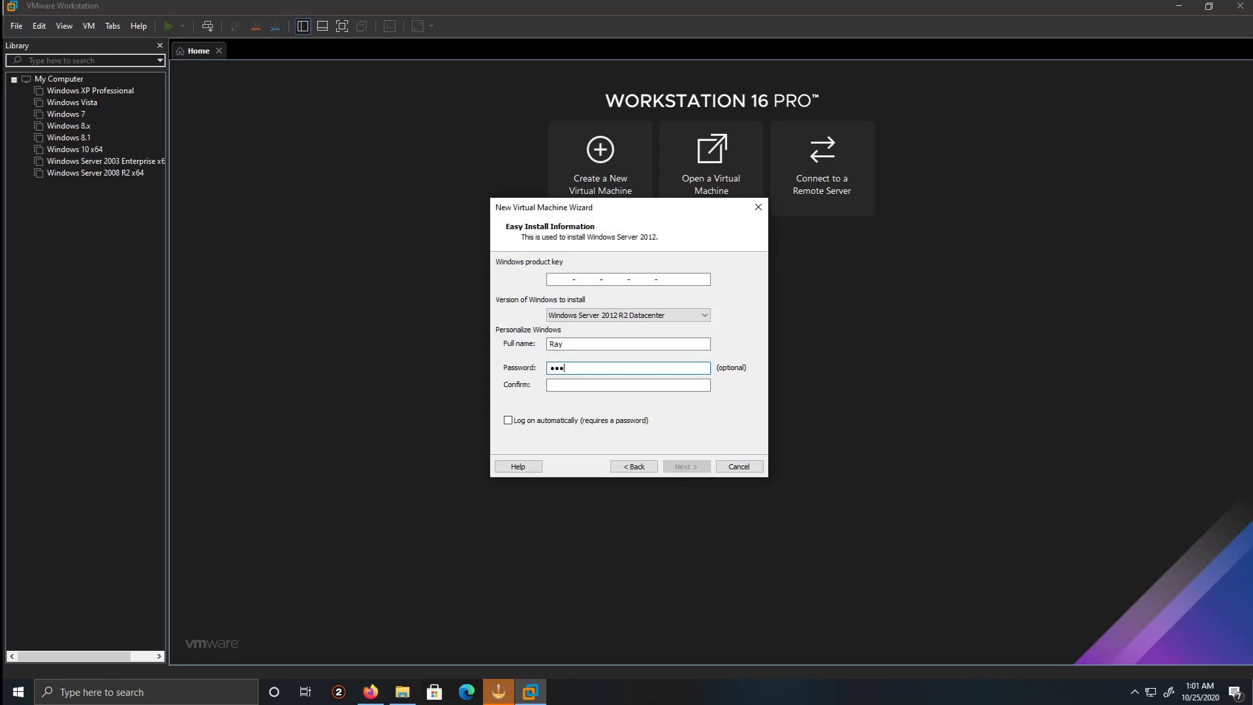
type("•")
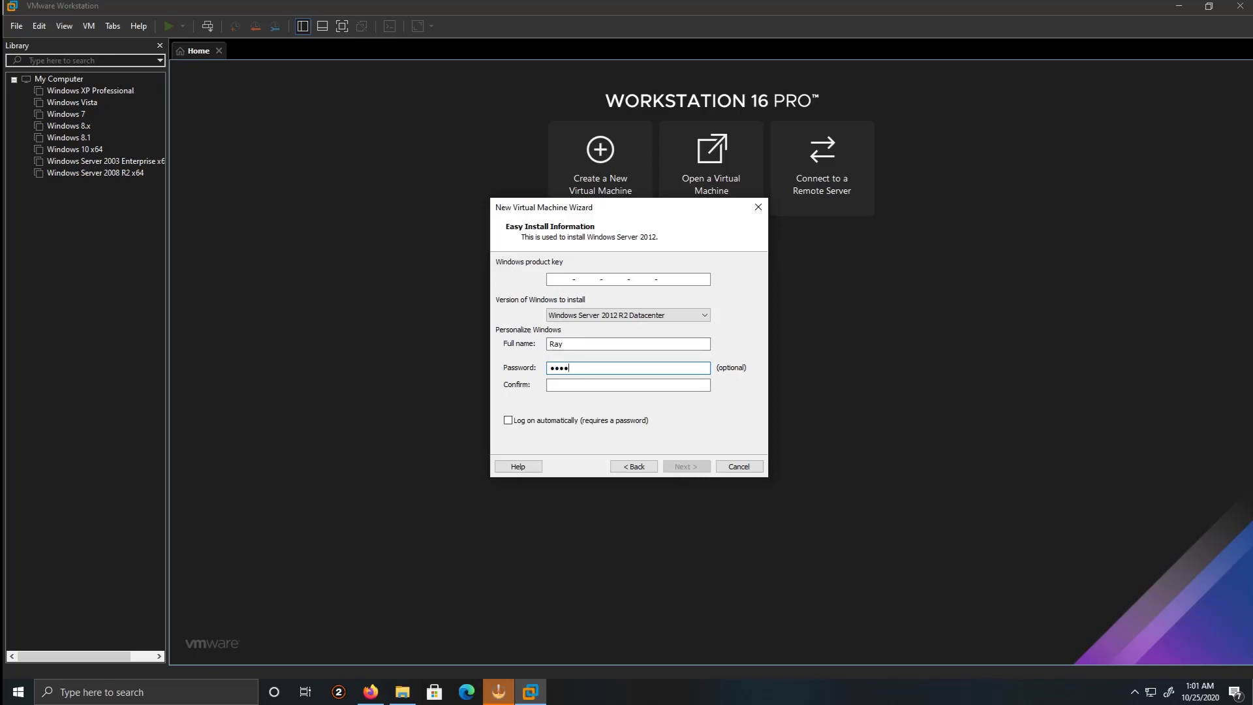
type("••")
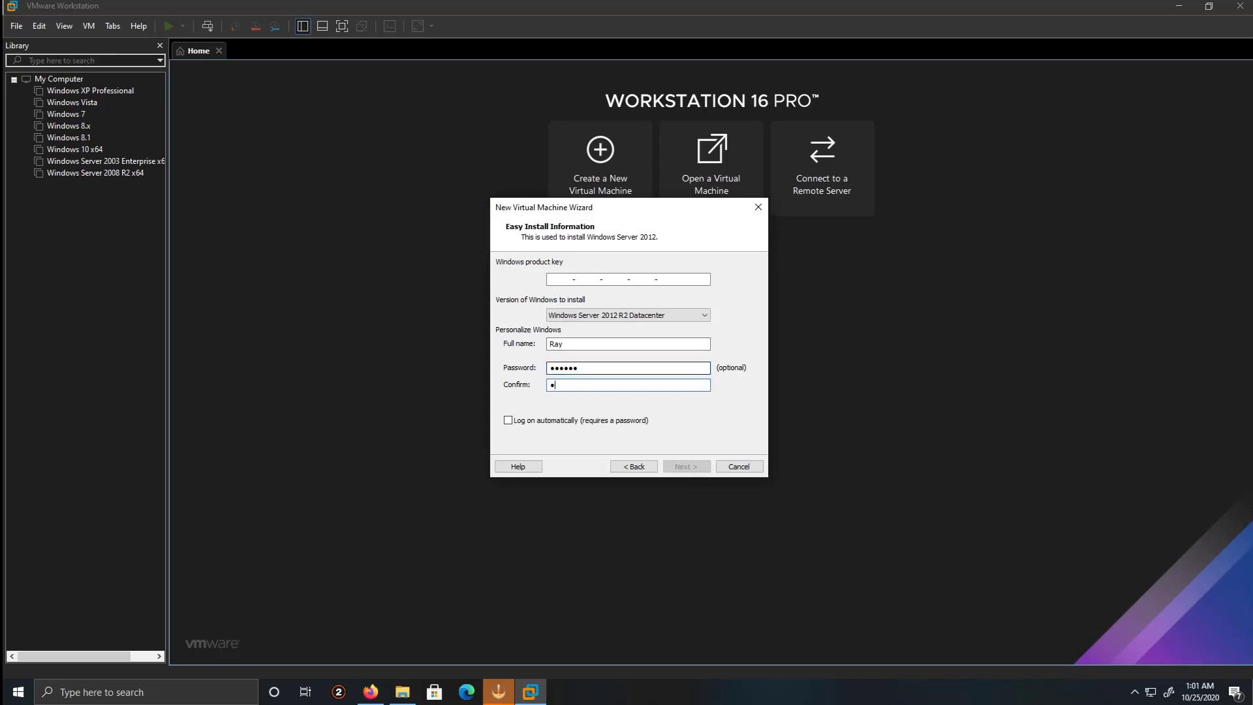
type("••••••")
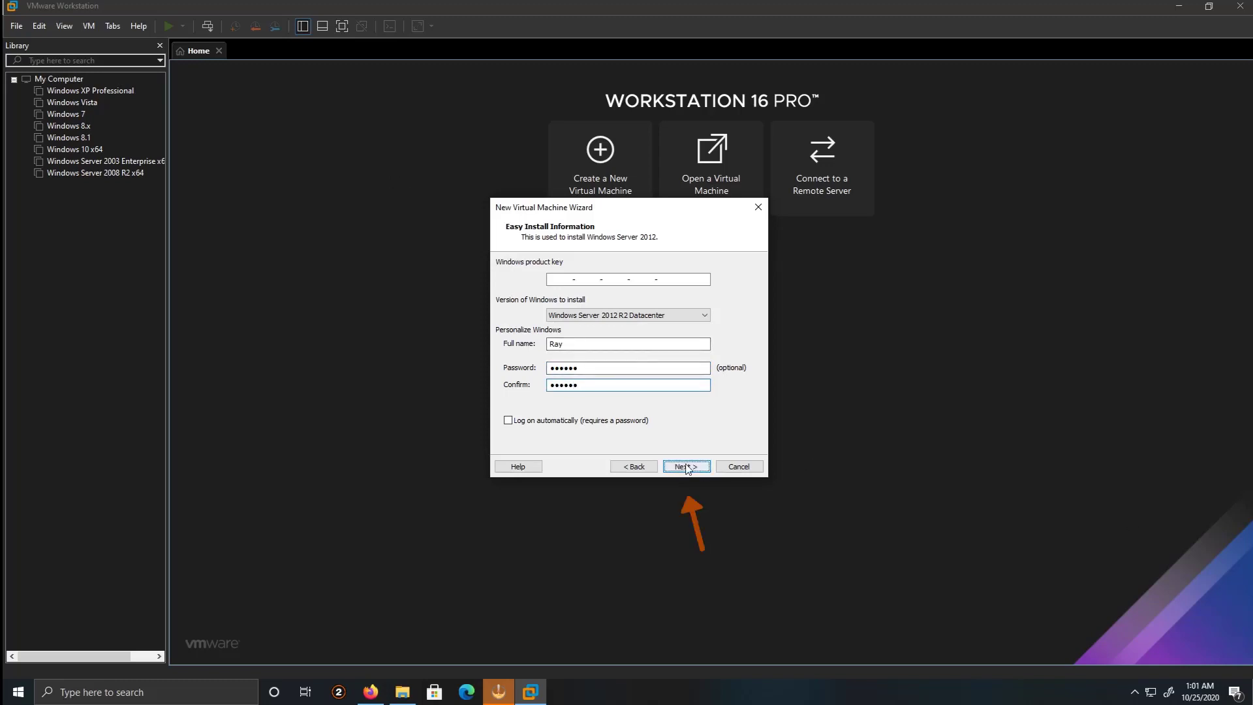
left_click(686, 466)
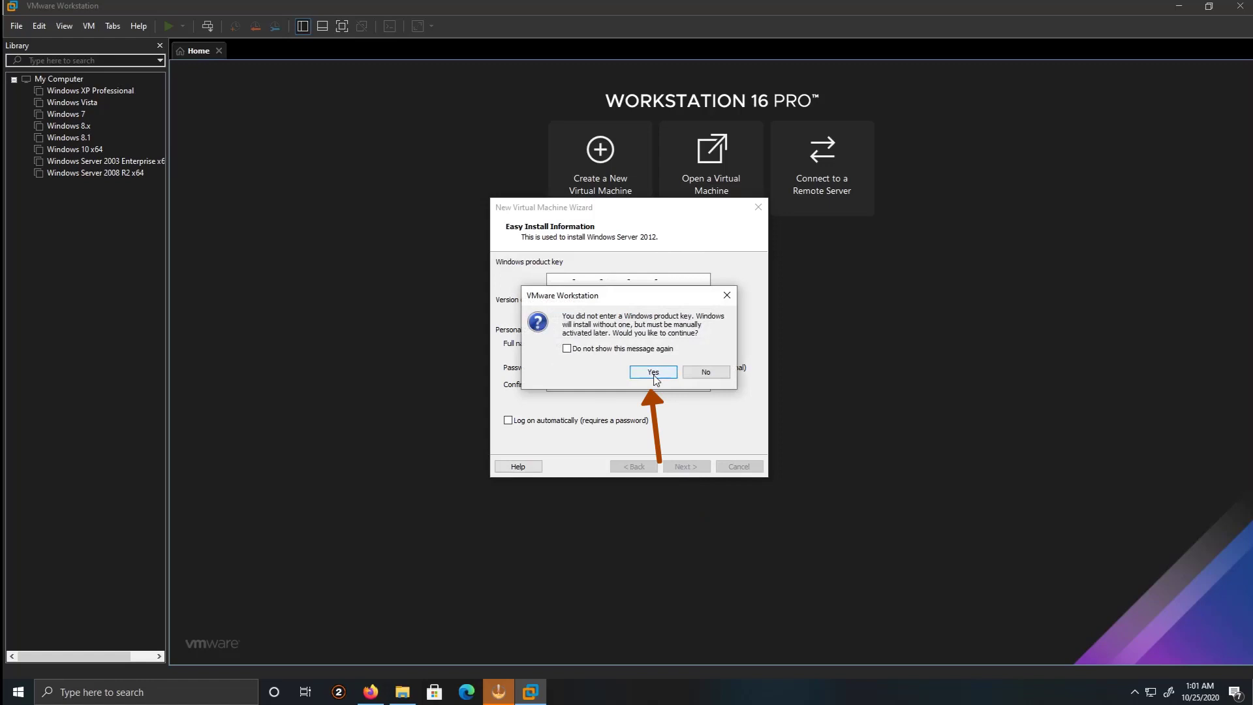
left_click(652, 371)
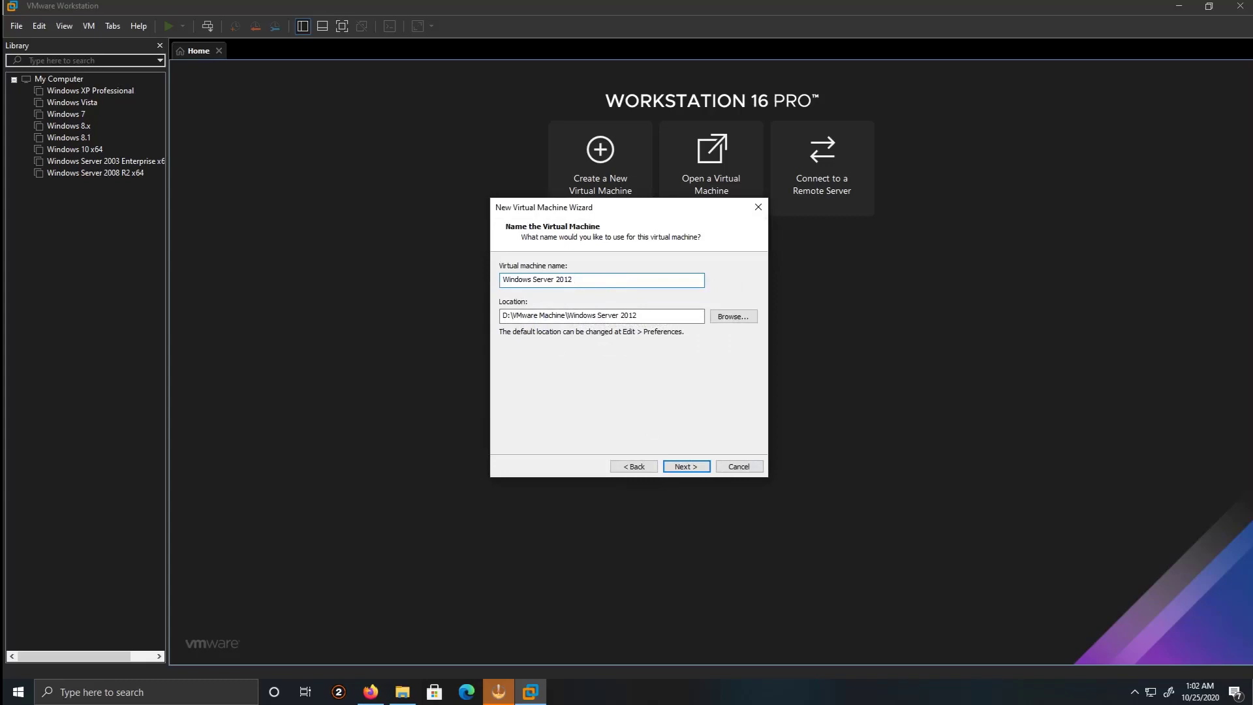
Name the machine Windows Server 2012 R2 x64 located in the D:\VMware Machine folder
type("R2 x64")
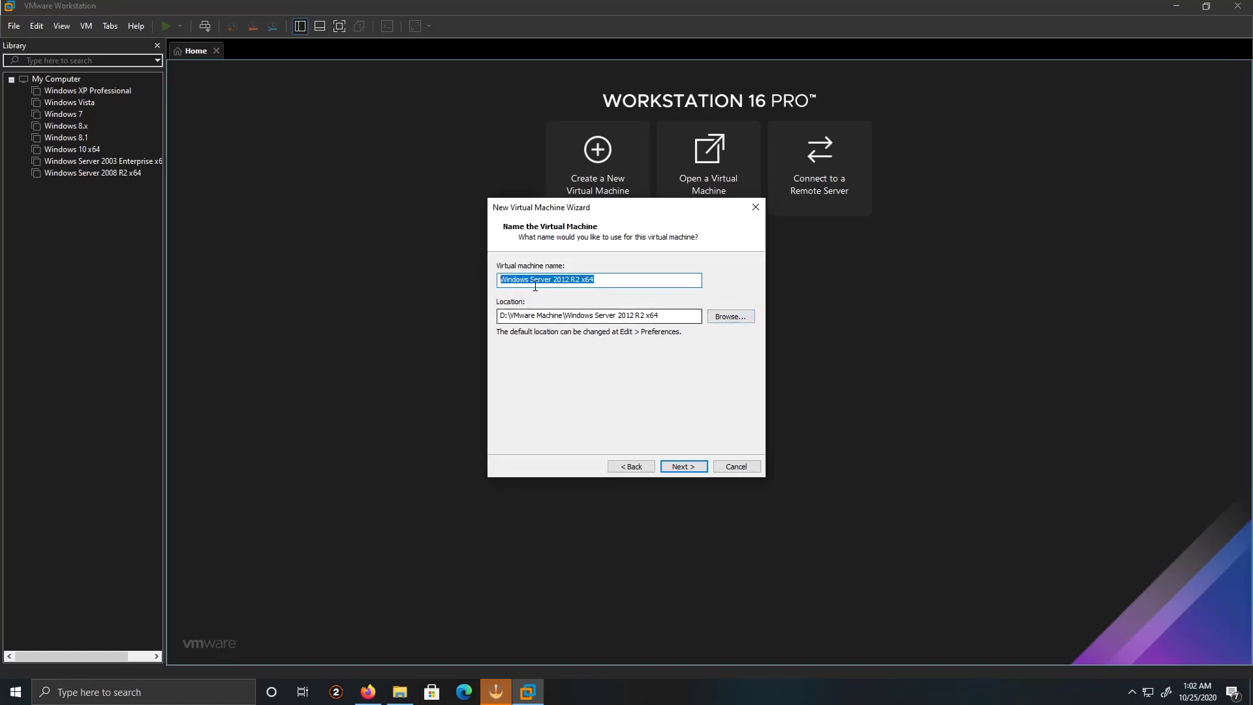
mouse_move(729, 316)
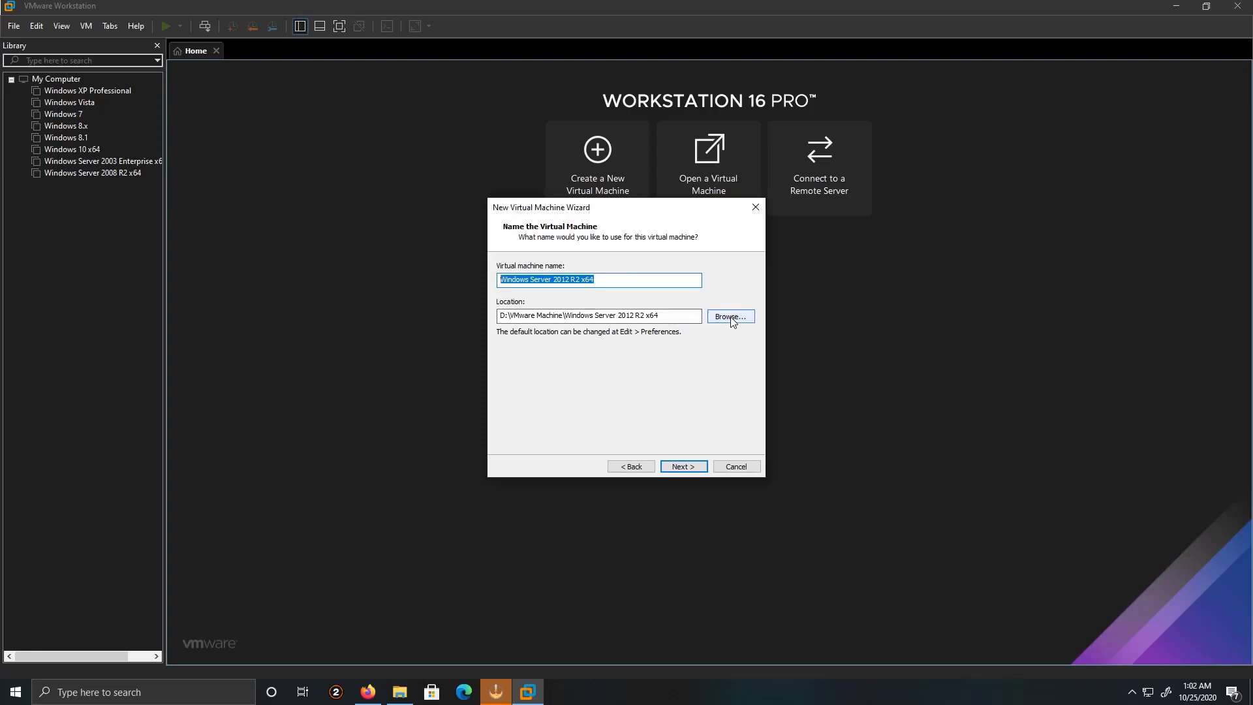
left_click(728, 316)
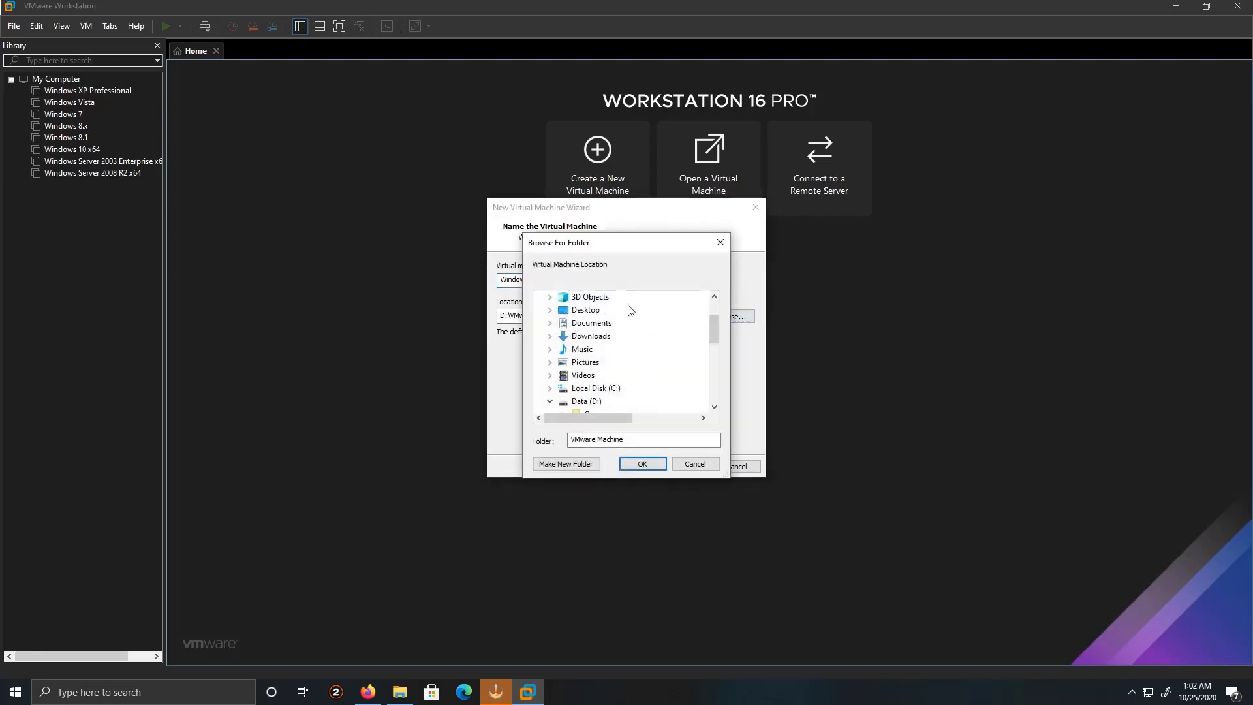
left_click(641, 463)
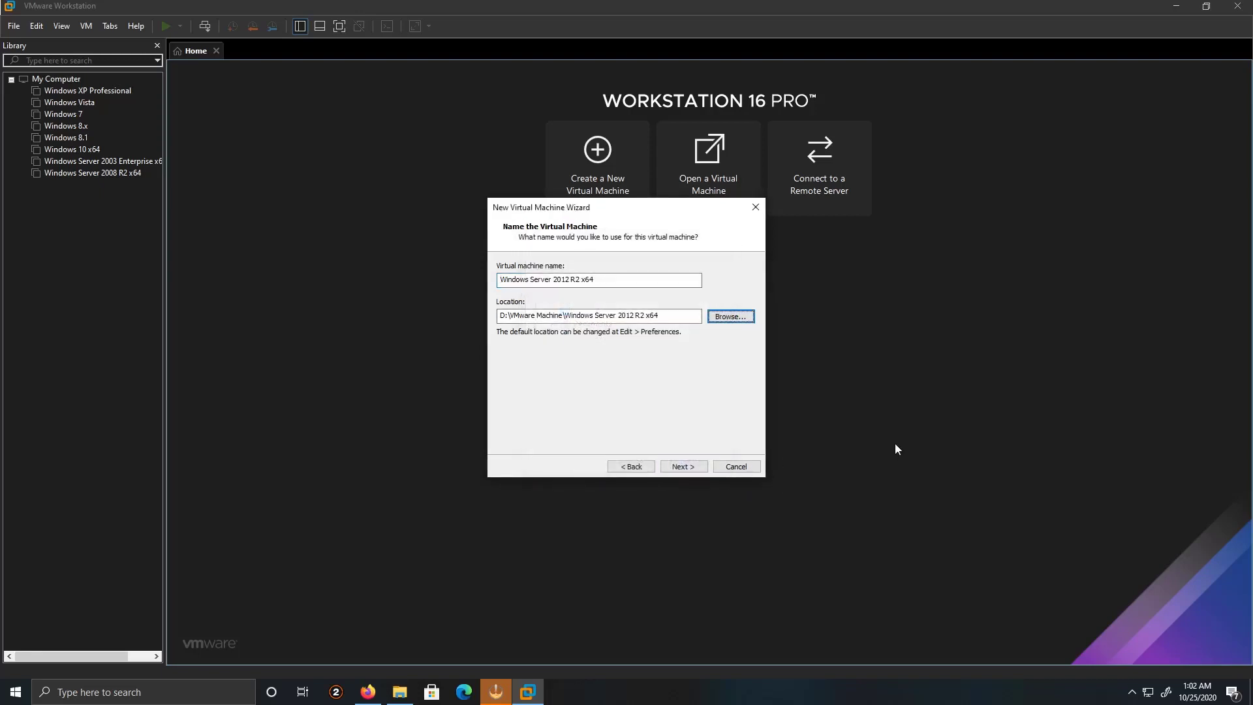
mouse_move(682, 466)
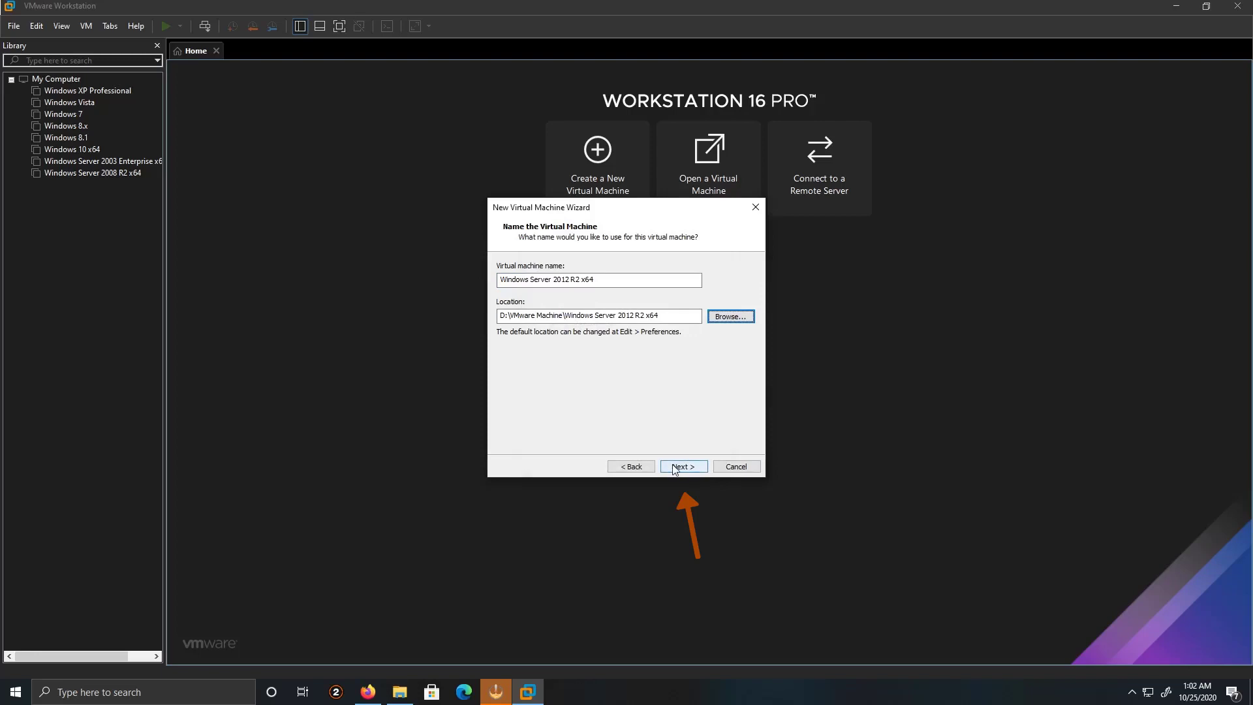
left_click(682, 466)
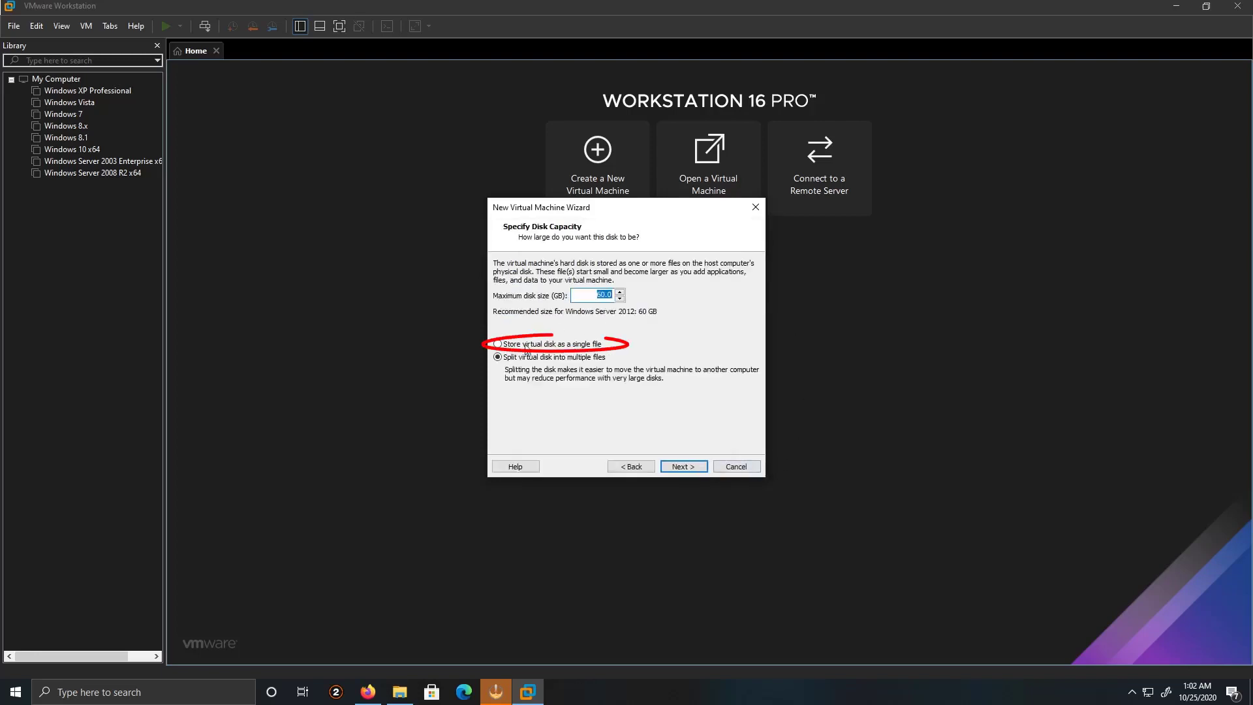
Keep a 40 GB disk stored as a single file and reach the settings summary
left_click(498, 344)
type("40")
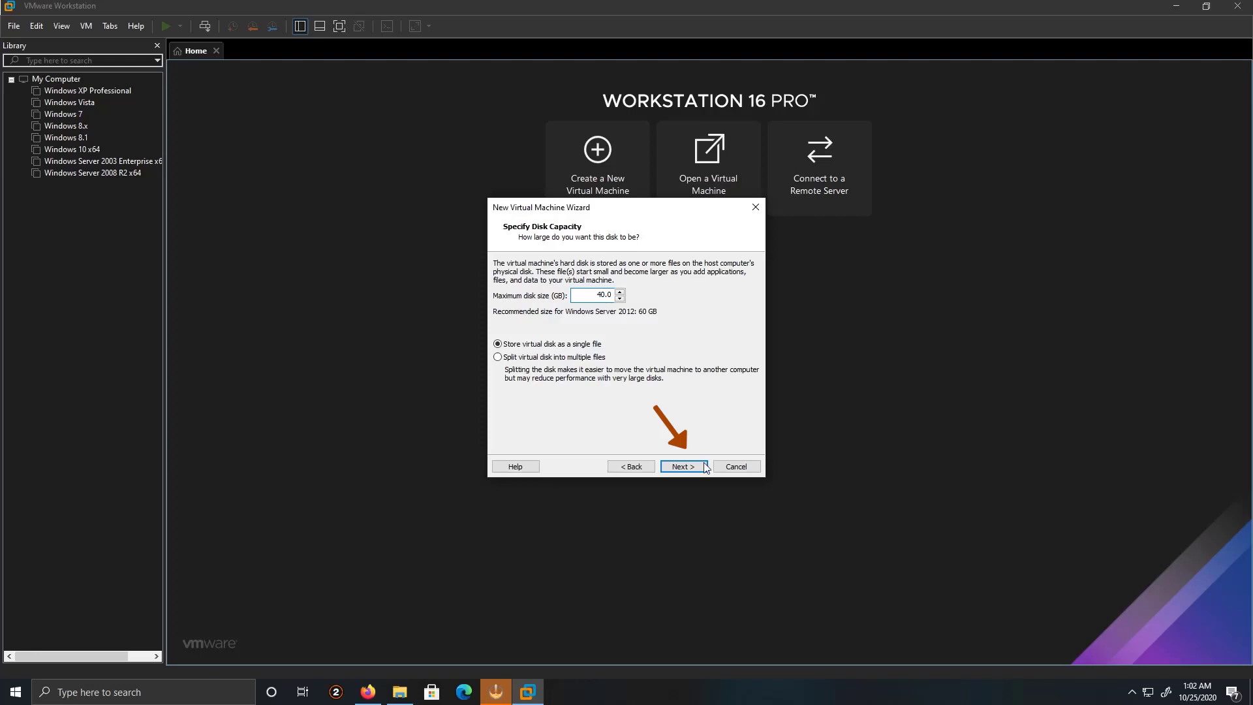
left_click(684, 466)
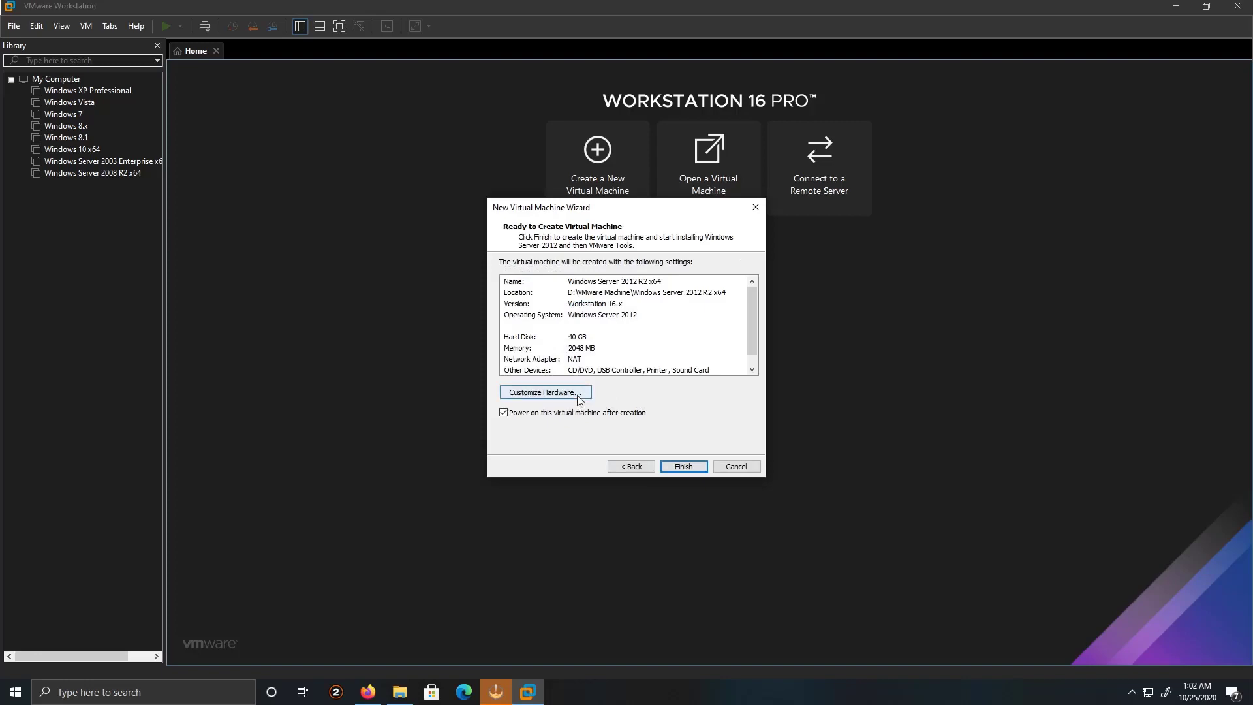
Review hardware with 2048 MB memory unchanged, then finish creating and power on the machine
left_click(544, 392)
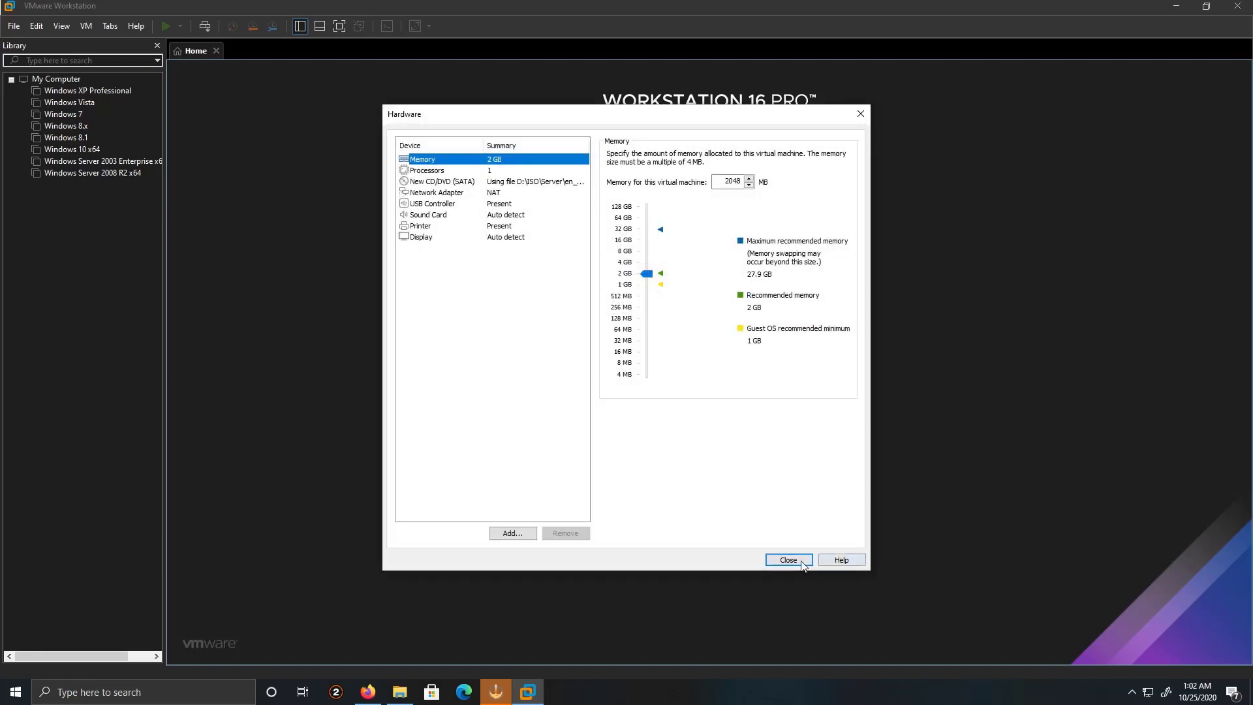
mouse_move(800, 520)
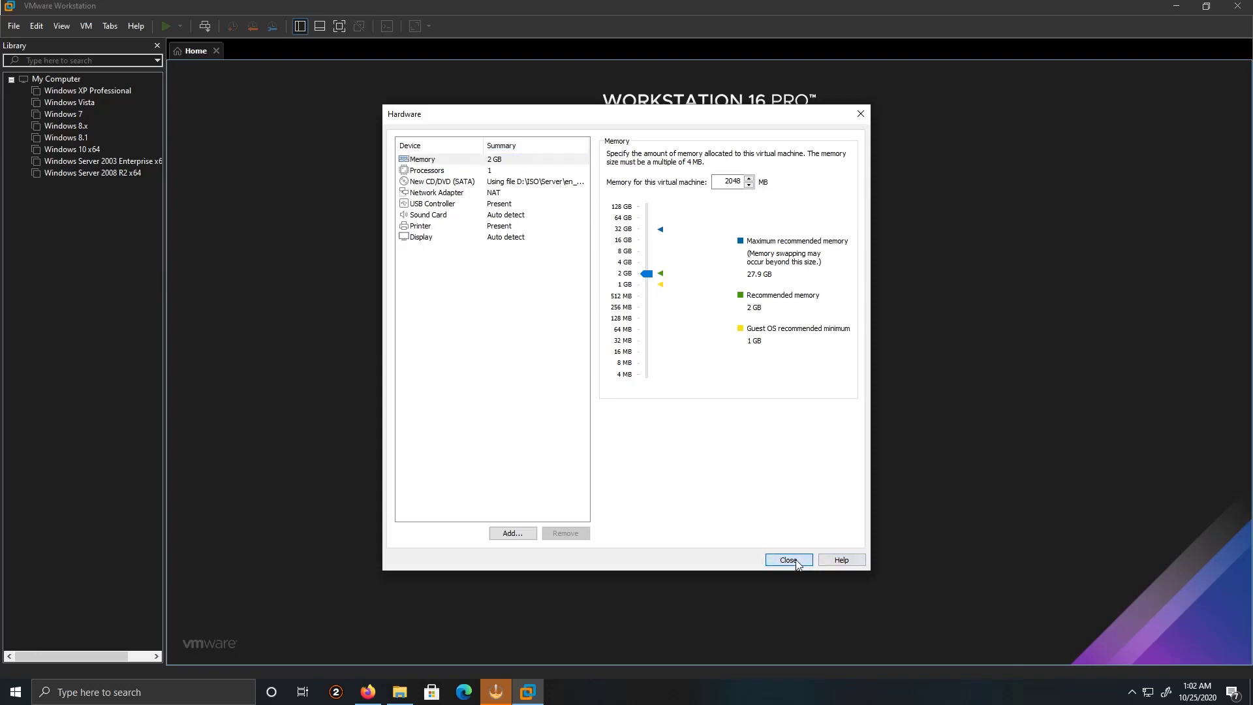
left_click(788, 559)
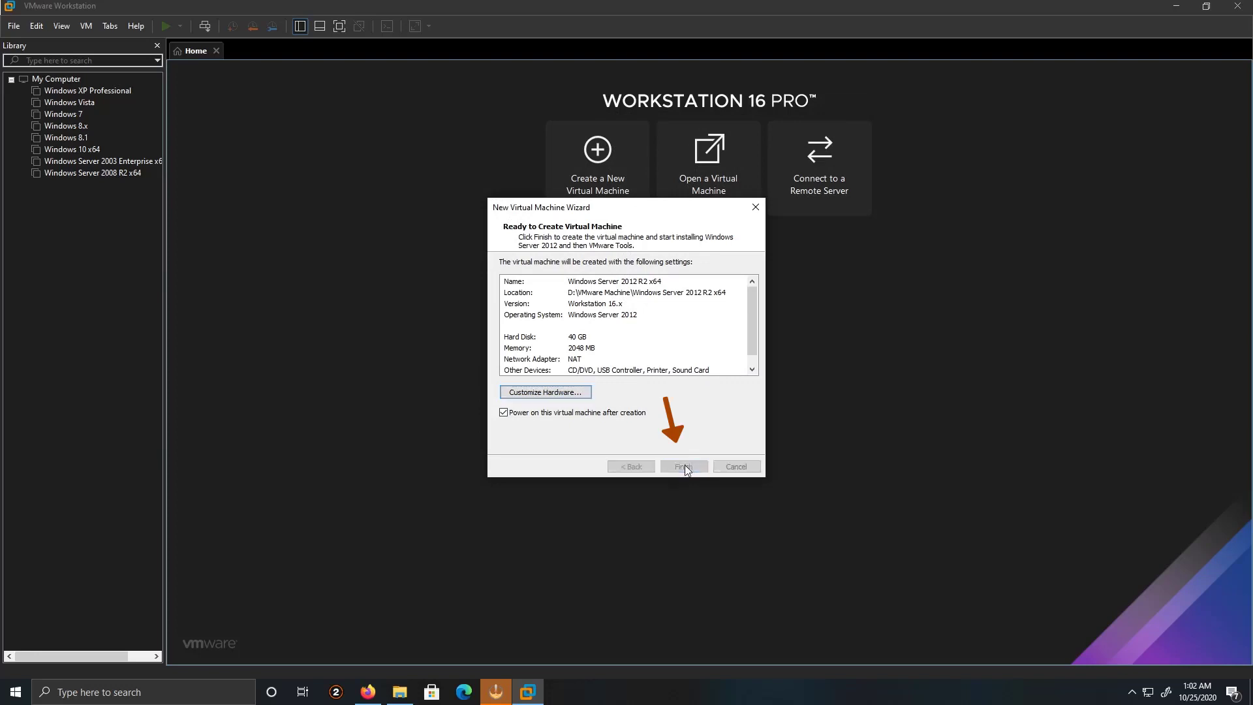
left_click(683, 466)
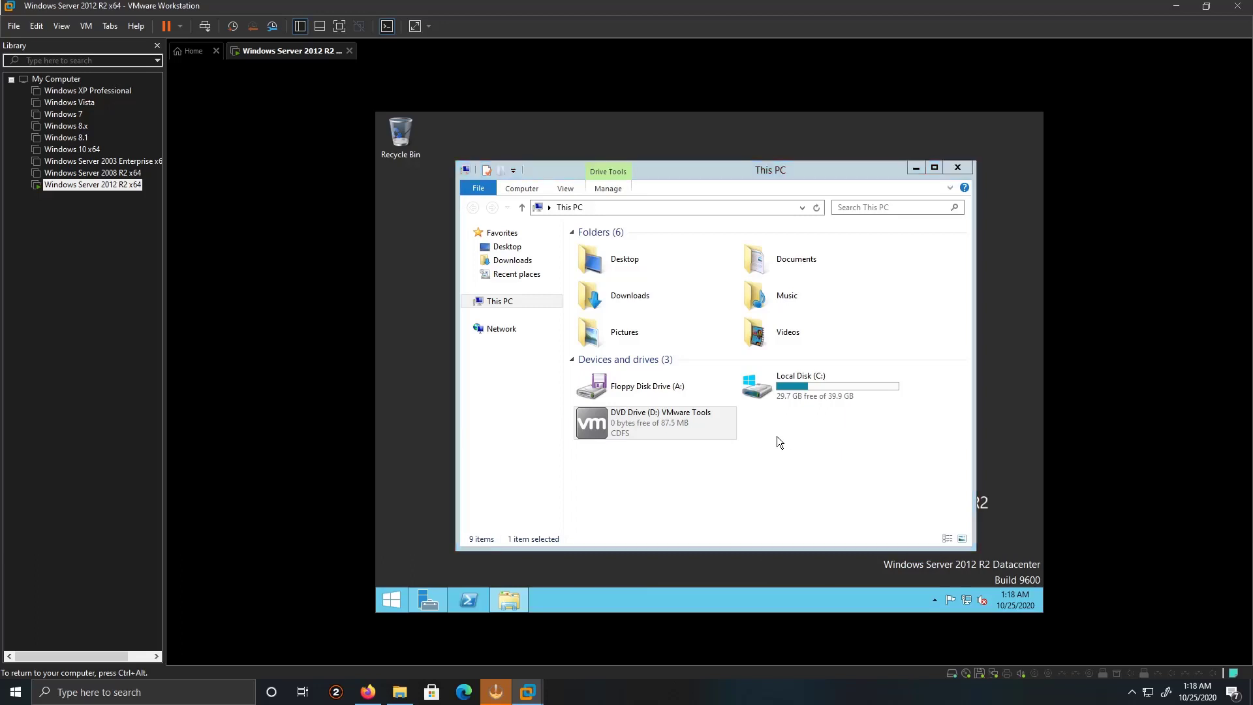
mouse_move(769, 437)
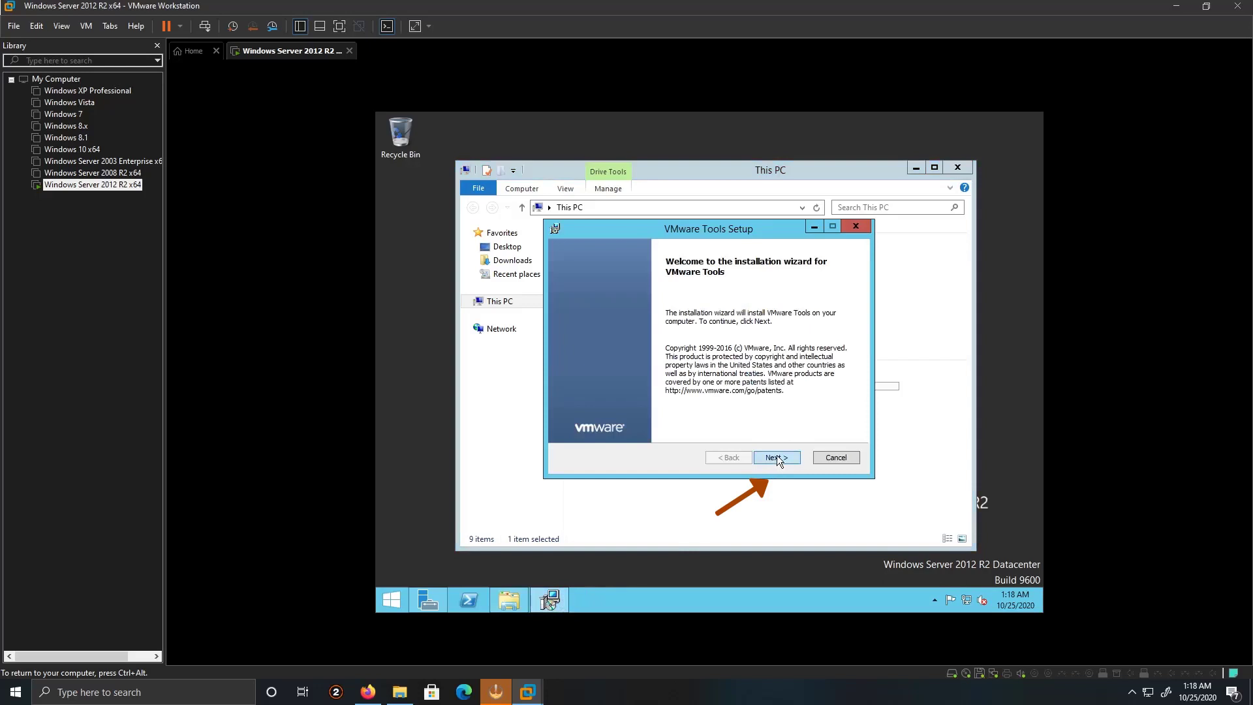
Run VMware Tools Setup in the guest with the Complete setup type until it installs
left_click(776, 457)
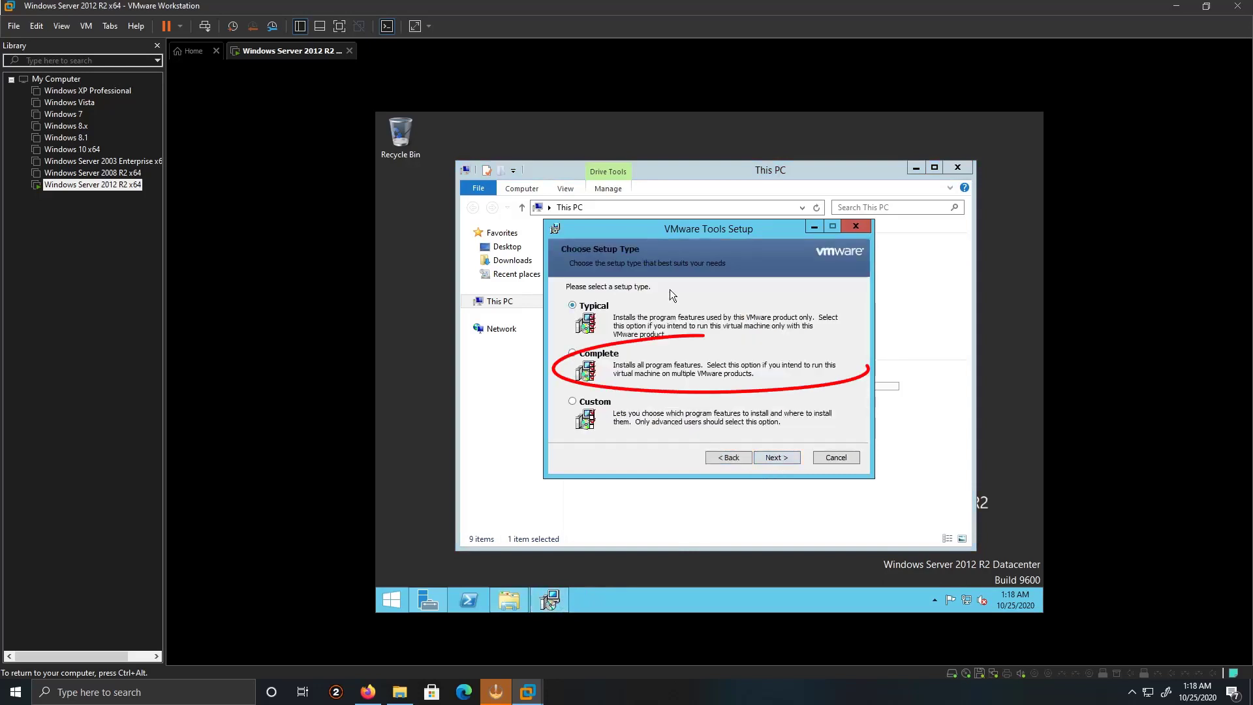
left_click(572, 353)
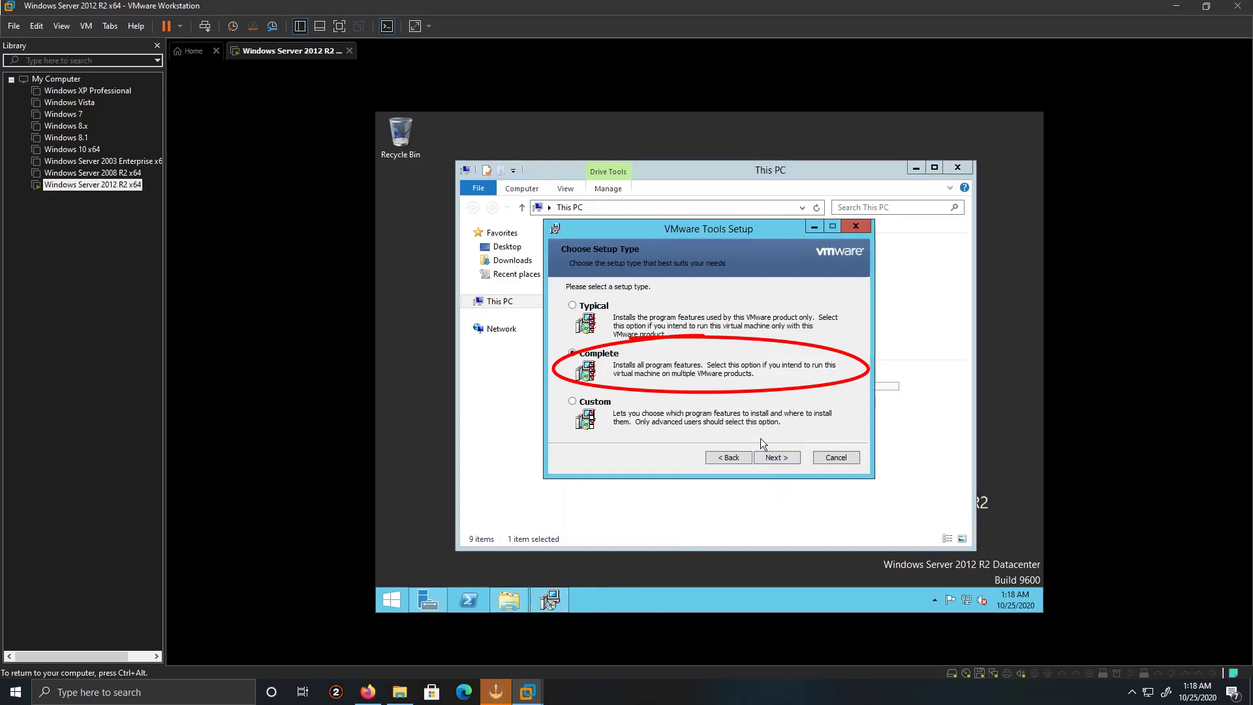
left_click(775, 457)
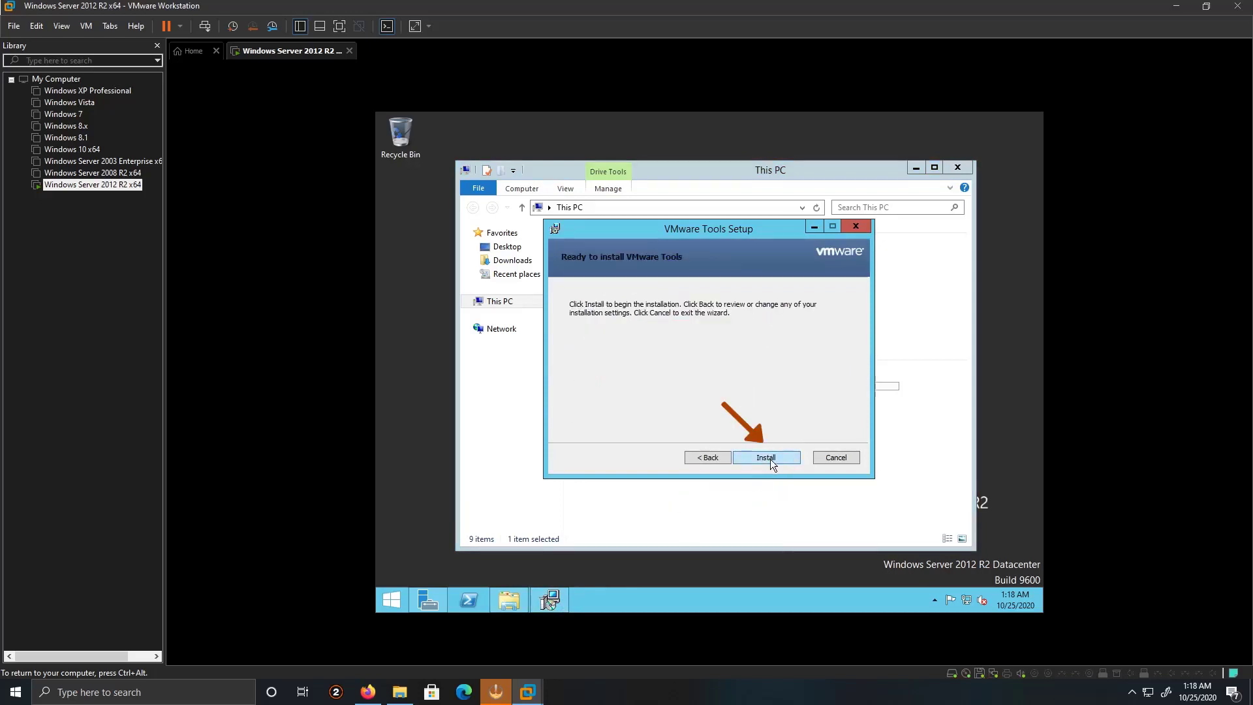
left_click(765, 456)
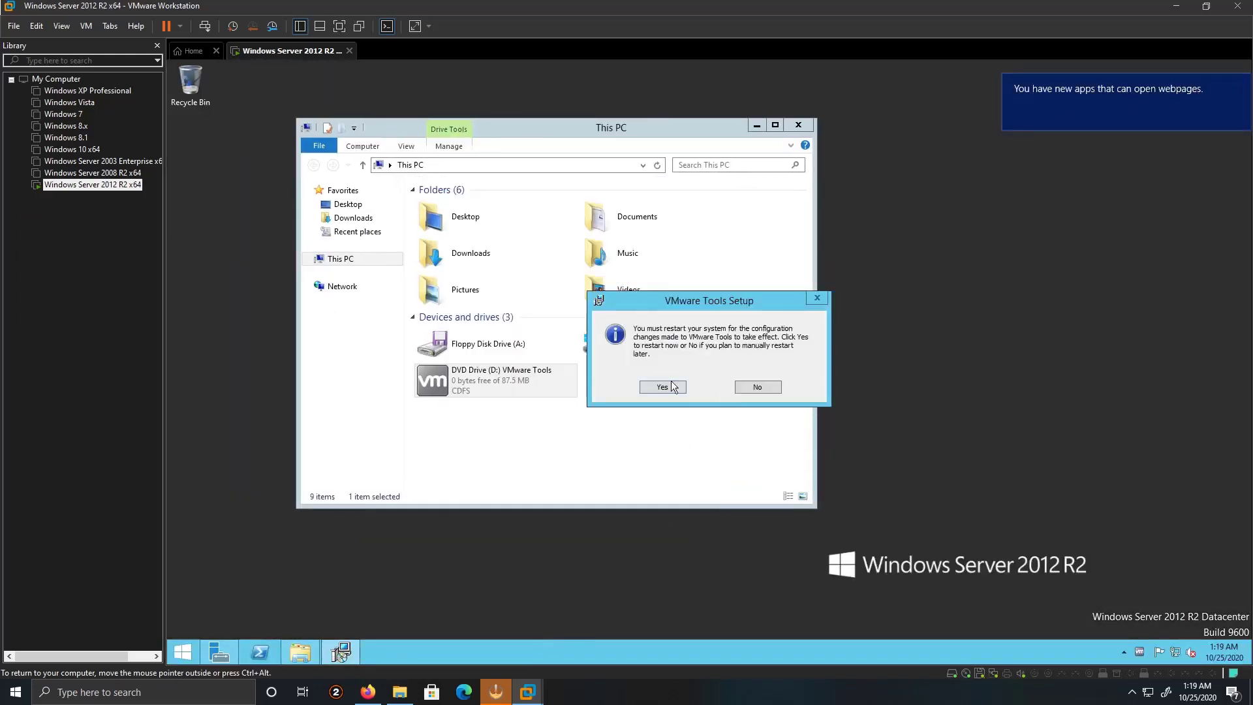
Confirm Yes to restart the guest so VMware Tools takes effect
left_click(660, 387)
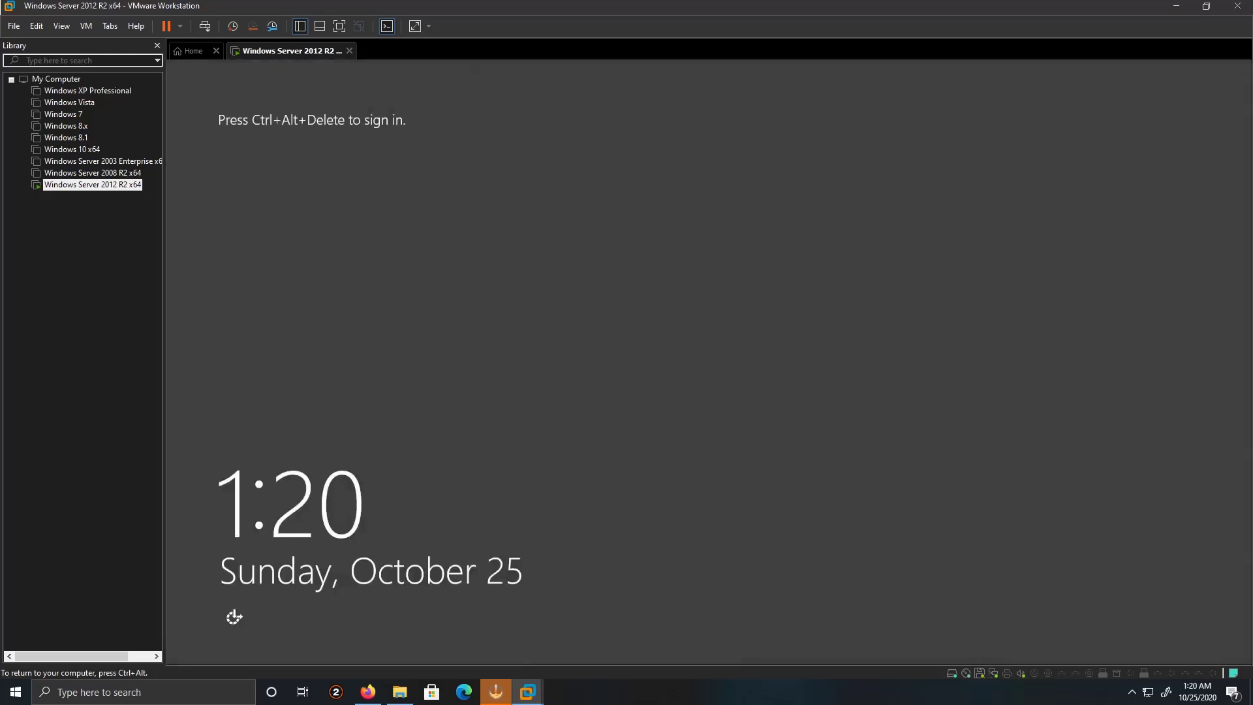
mouse_move(503, 274)
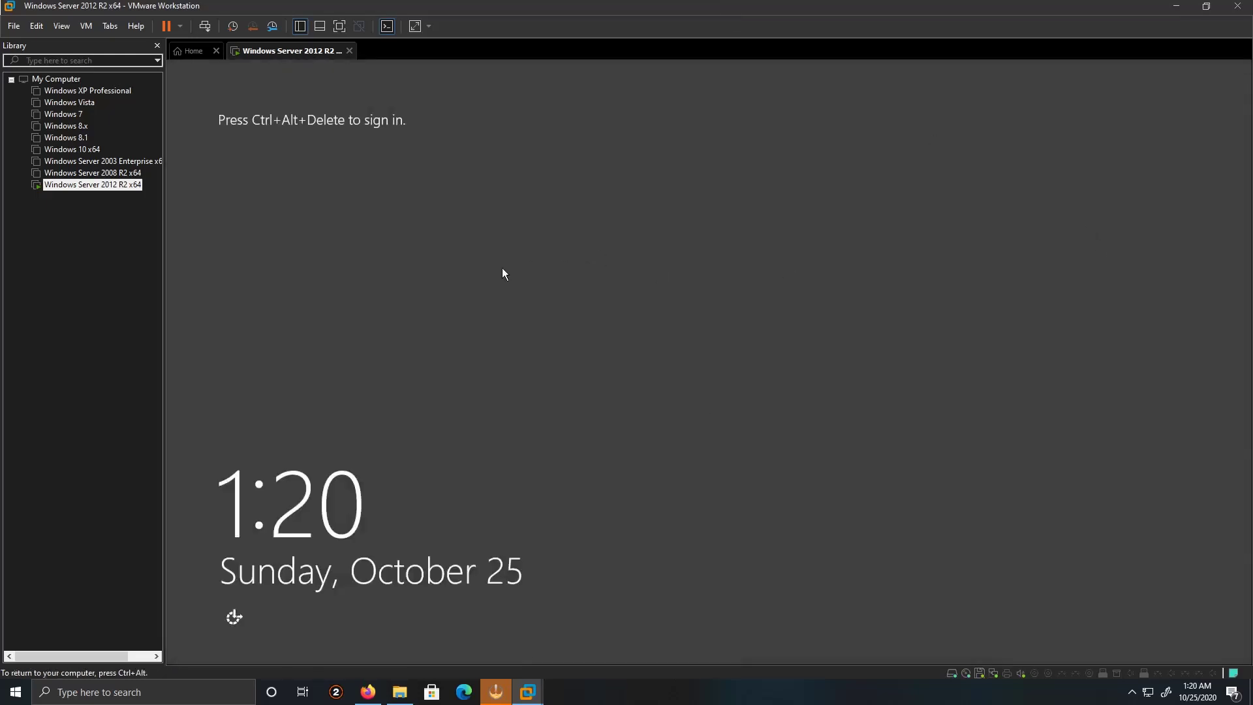
Send Ctrl+Alt+Del via the VM menu and submit Ray's password to sign in
left_click(135, 26)
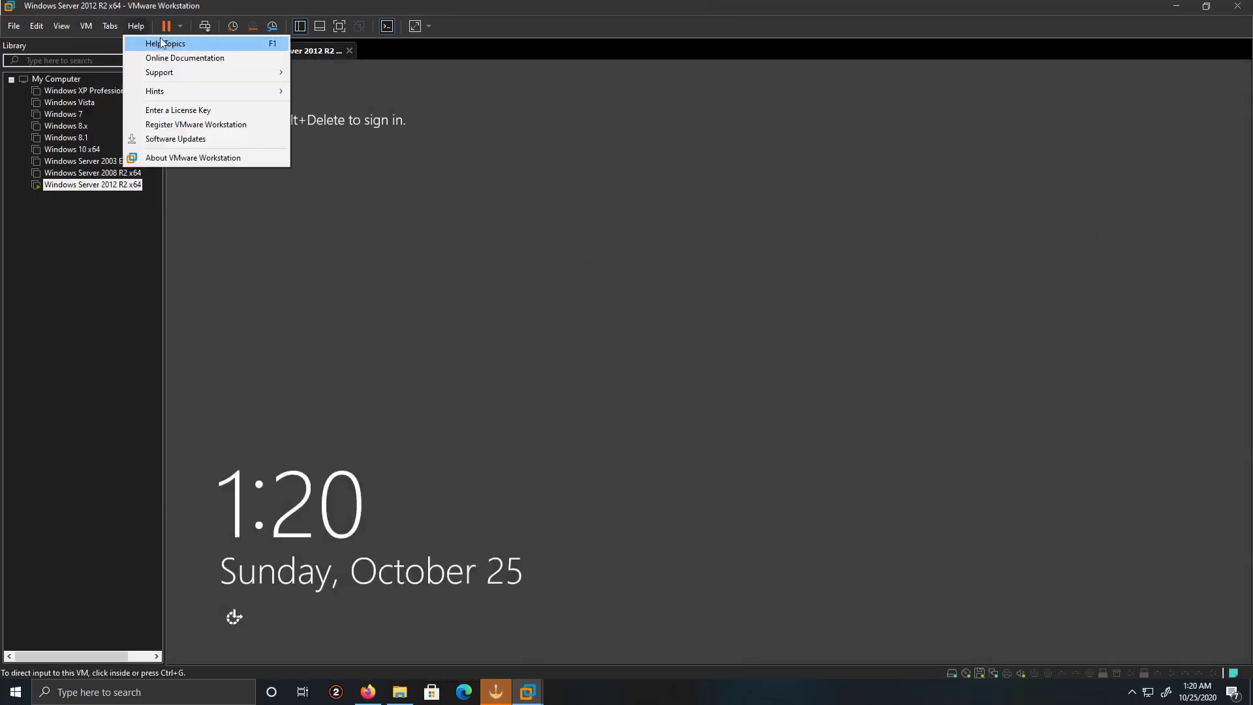
left_click(84, 25)
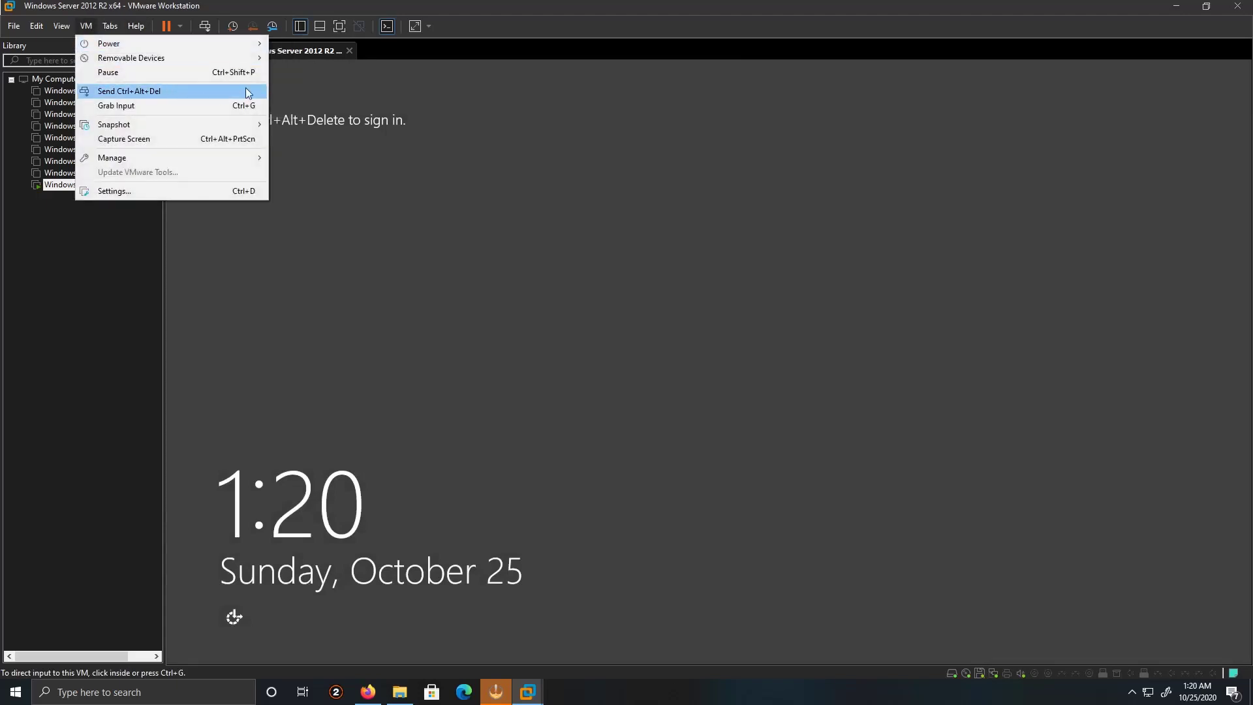
left_click(128, 90)
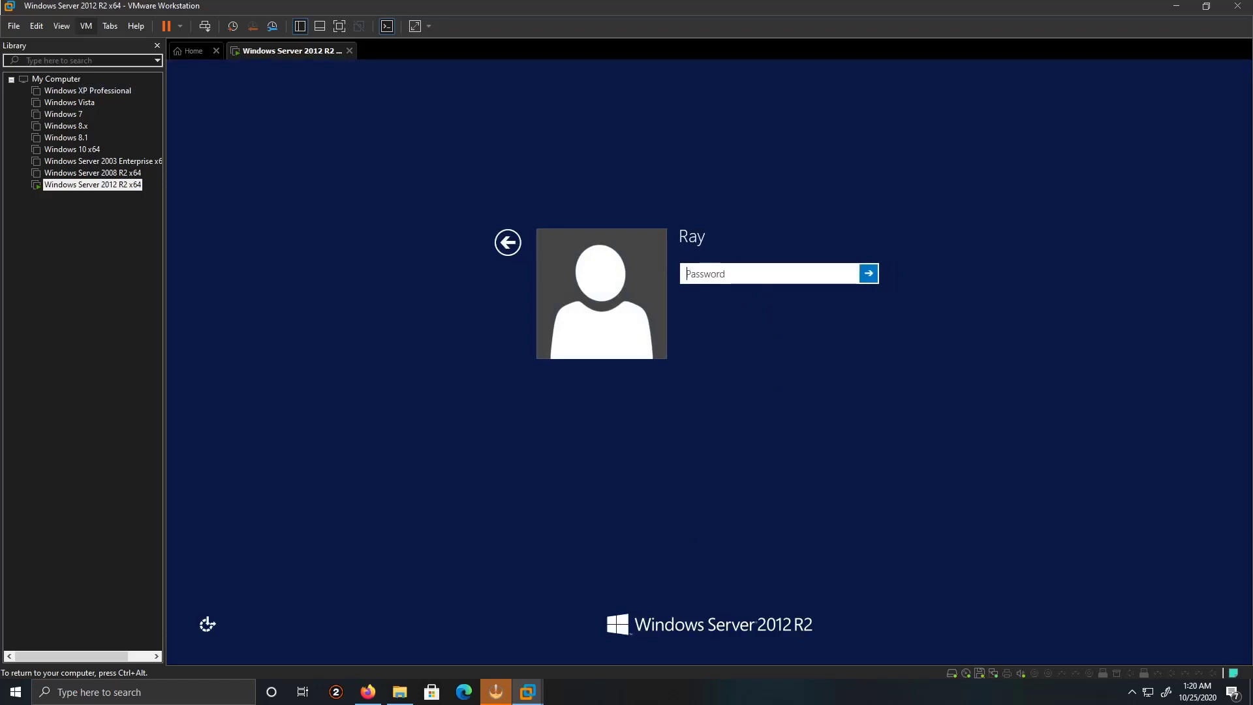
type("•")
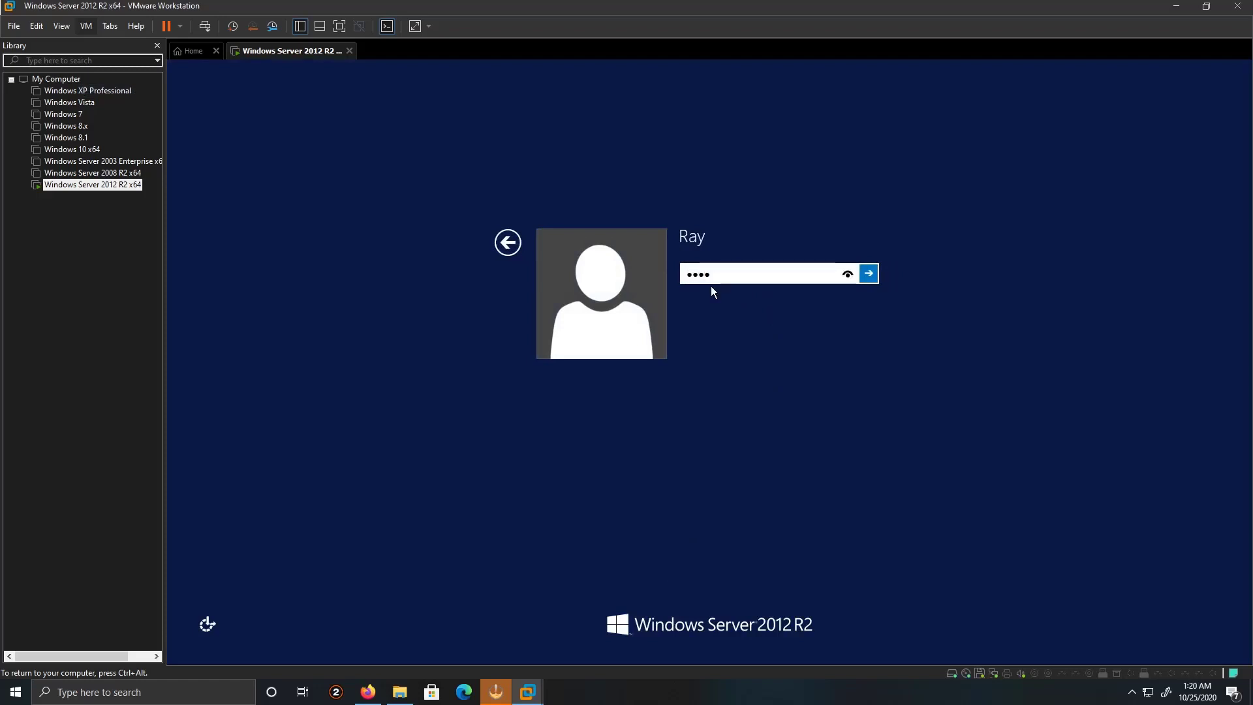
left_click(868, 273)
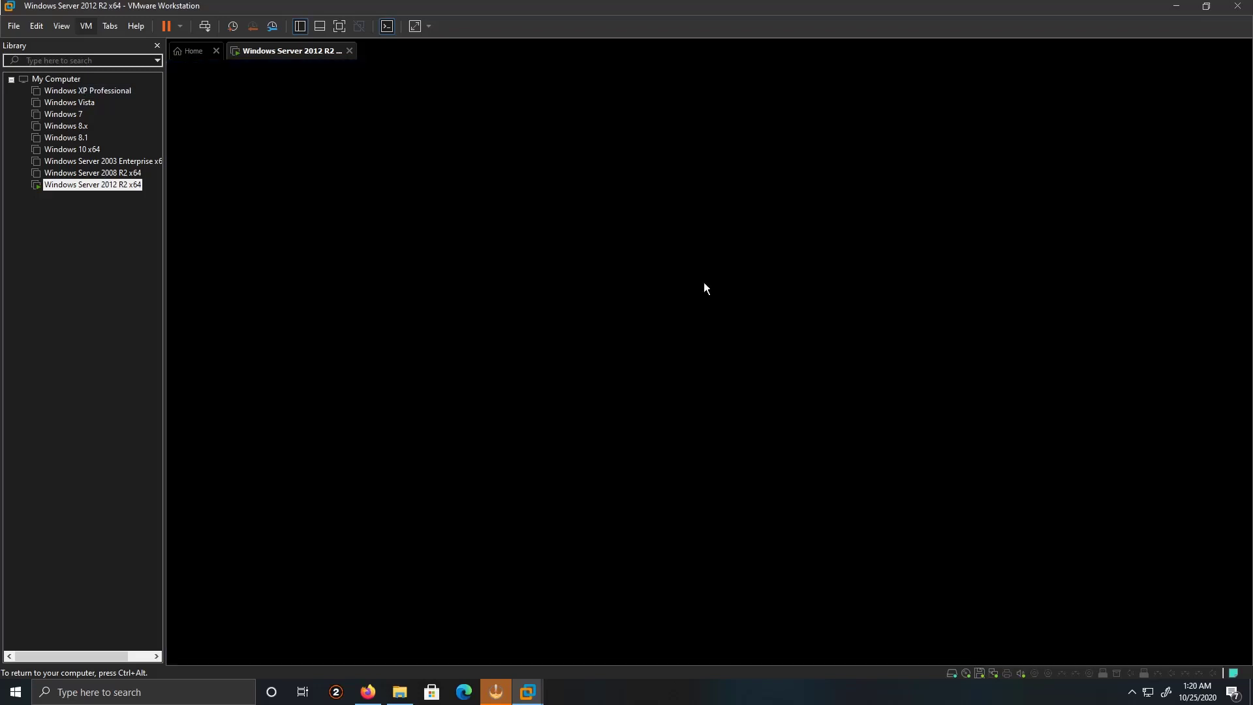